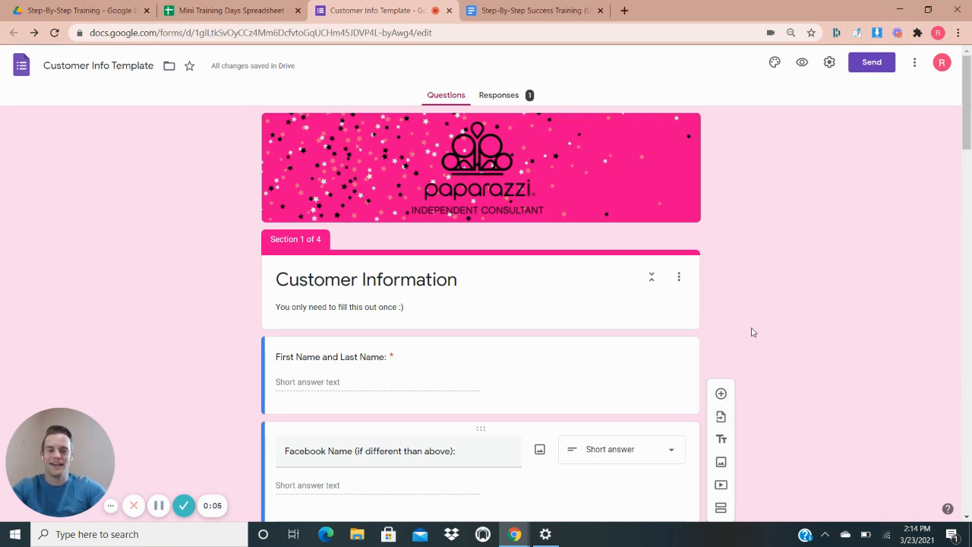
mouse_move(797, 317)
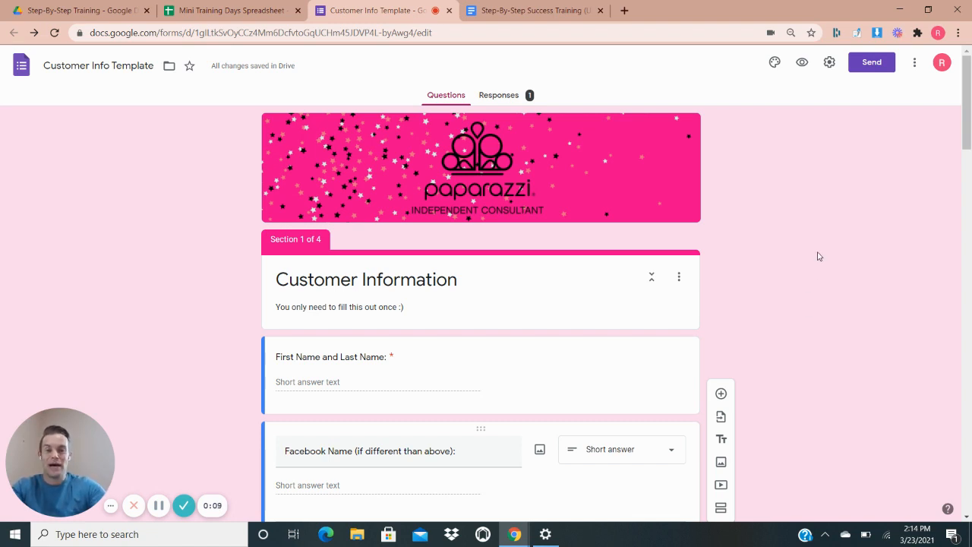
mouse_move(768, 240)
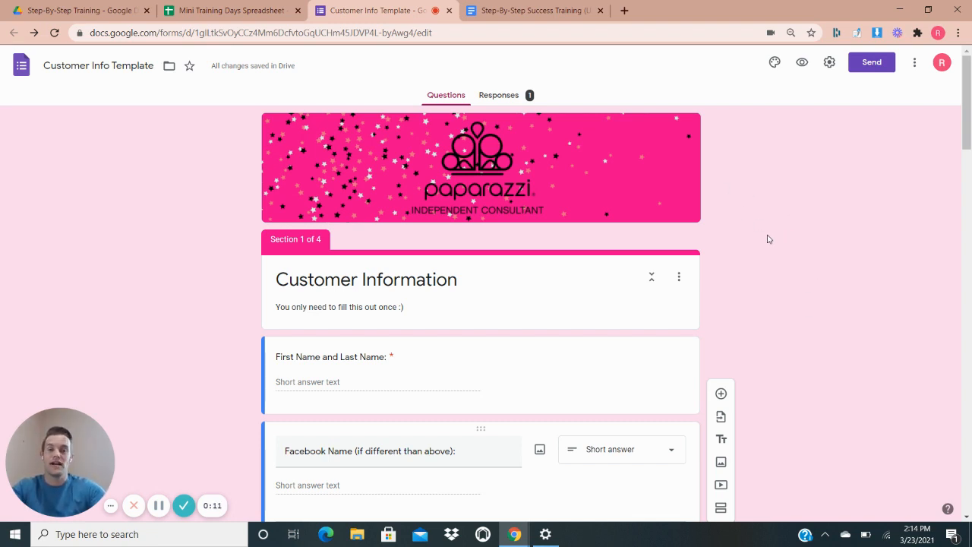
mouse_move(723, 238)
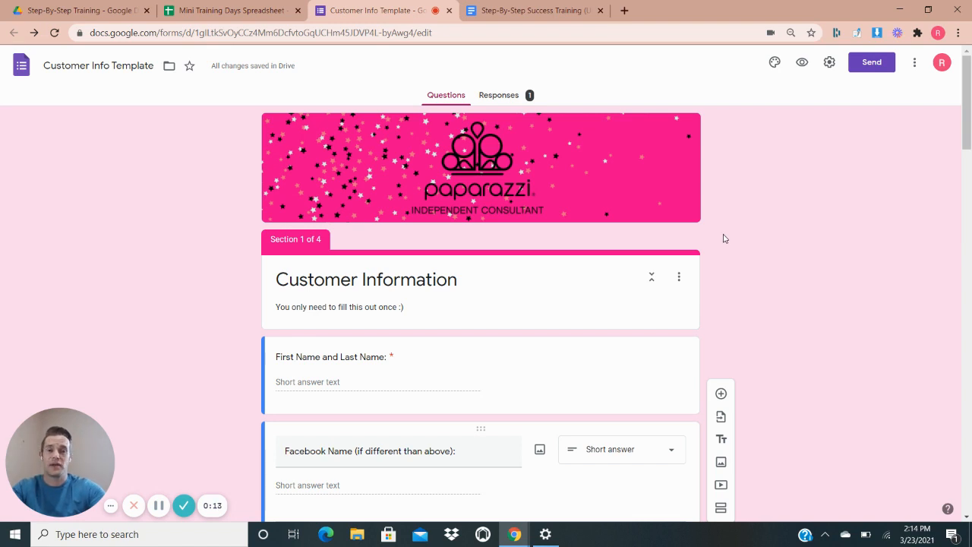
mouse_move(729, 246)
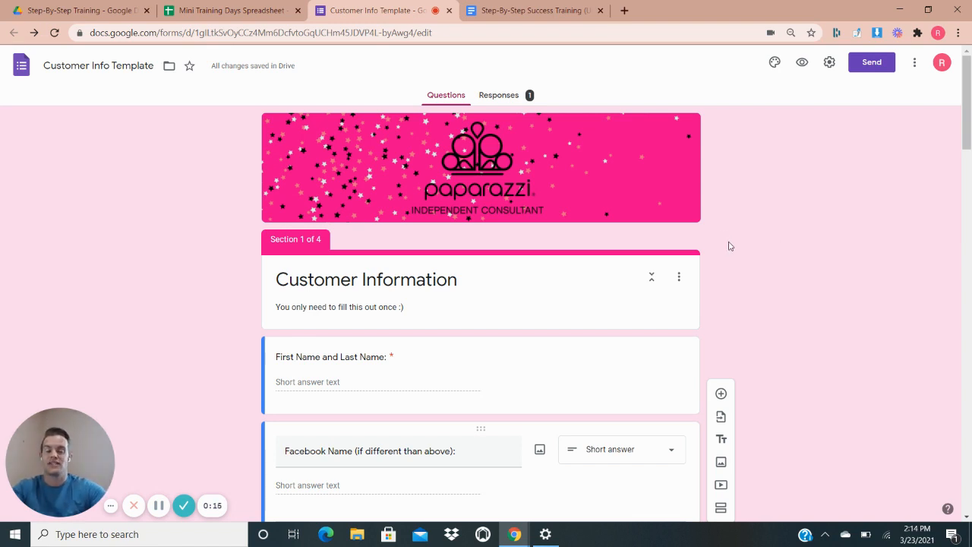
mouse_move(617, 242)
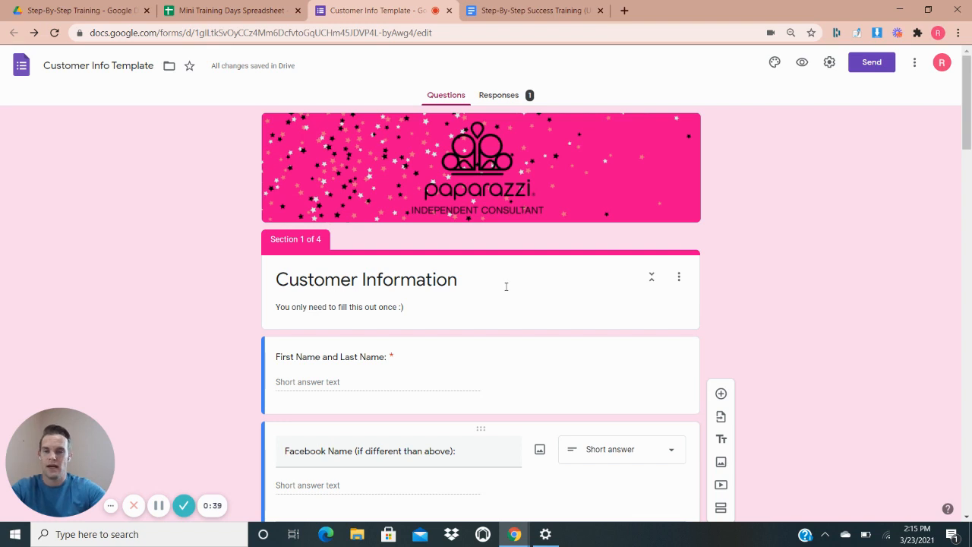
Toggle the First Name question optional and back to required
scroll(down, 3)
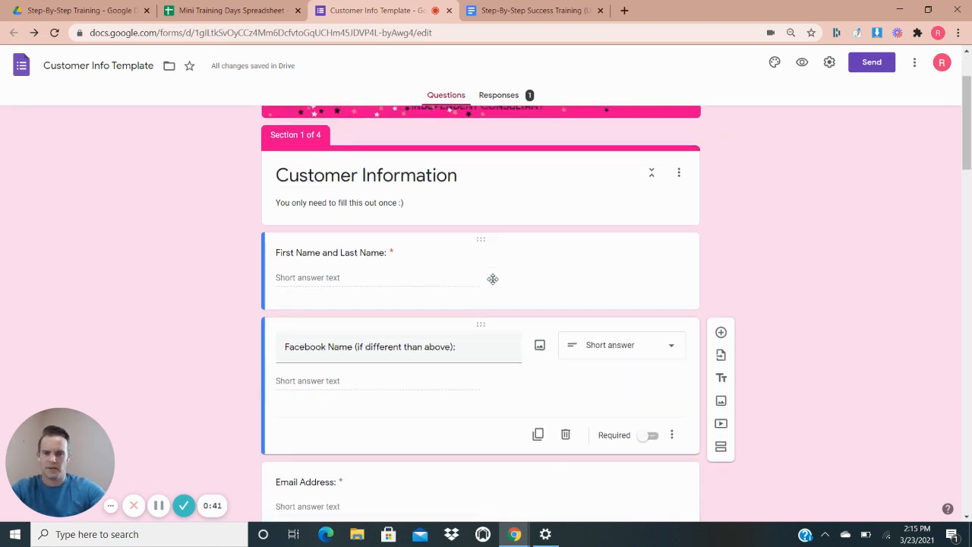
scroll(down, 3)
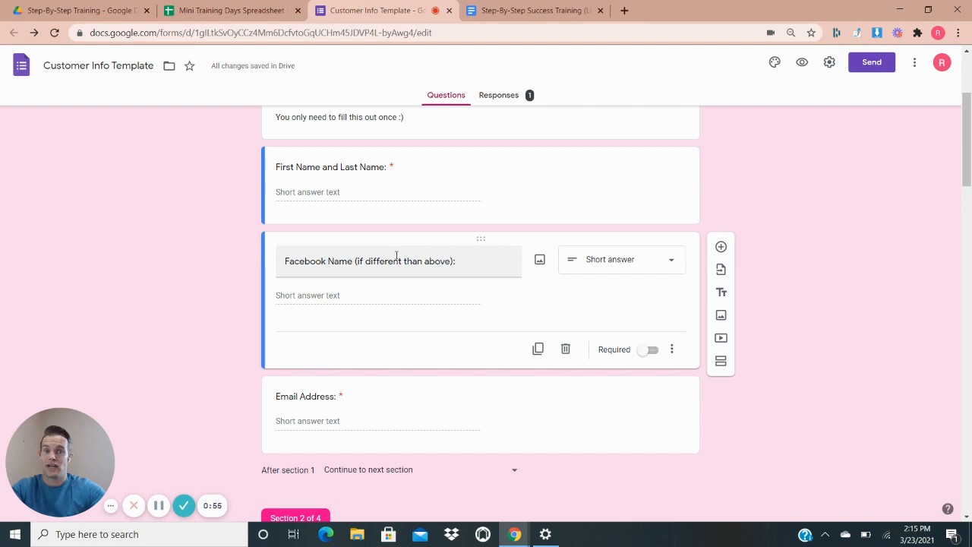
mouse_move(216, 231)
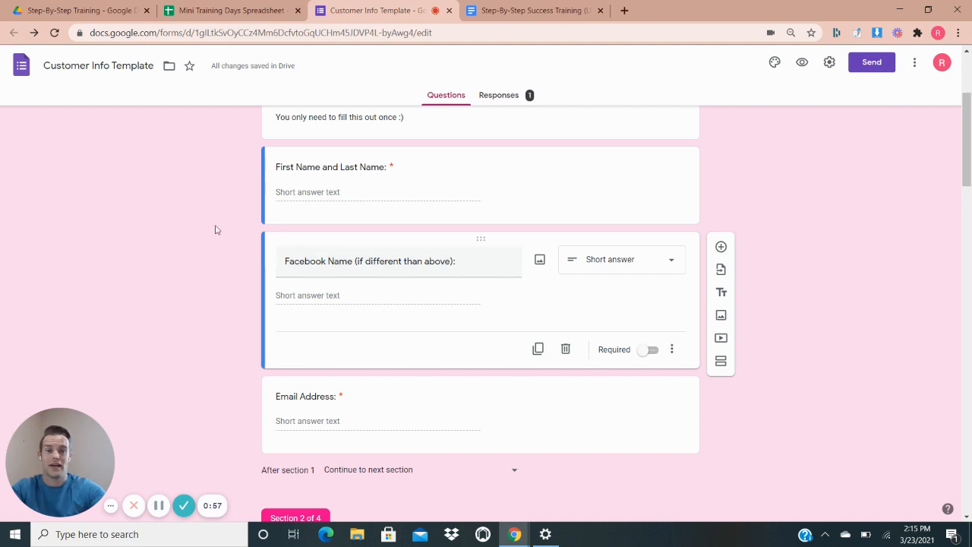
mouse_move(182, 396)
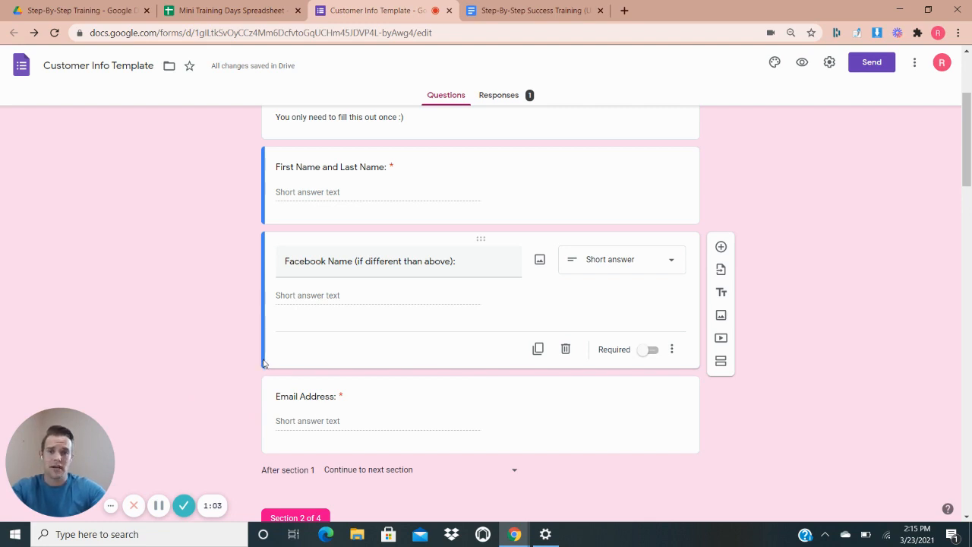
mouse_move(200, 289)
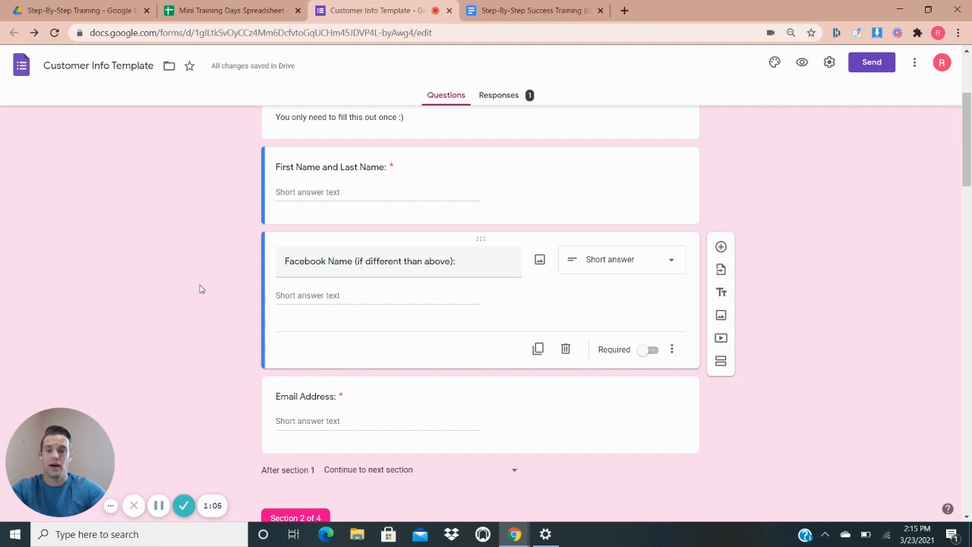
mouse_move(480, 224)
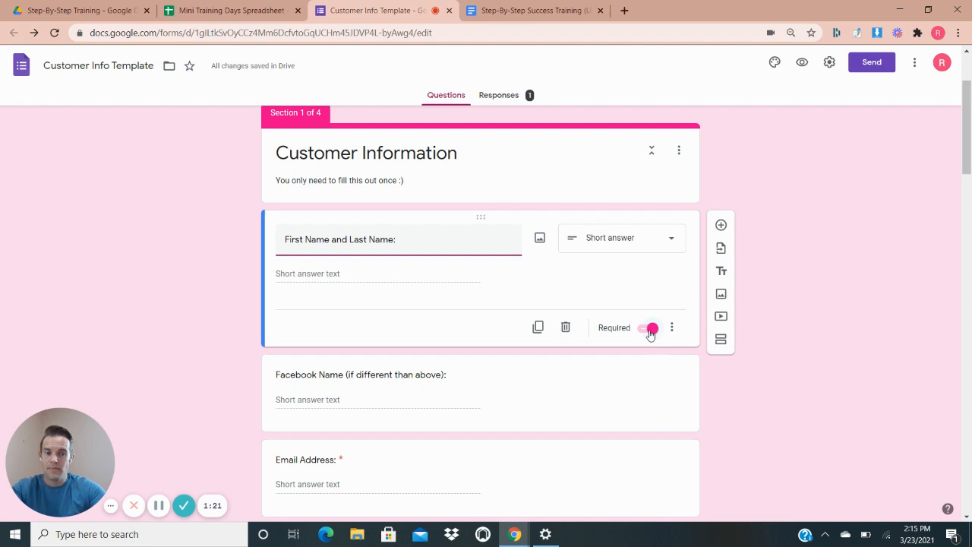
click(649, 328)
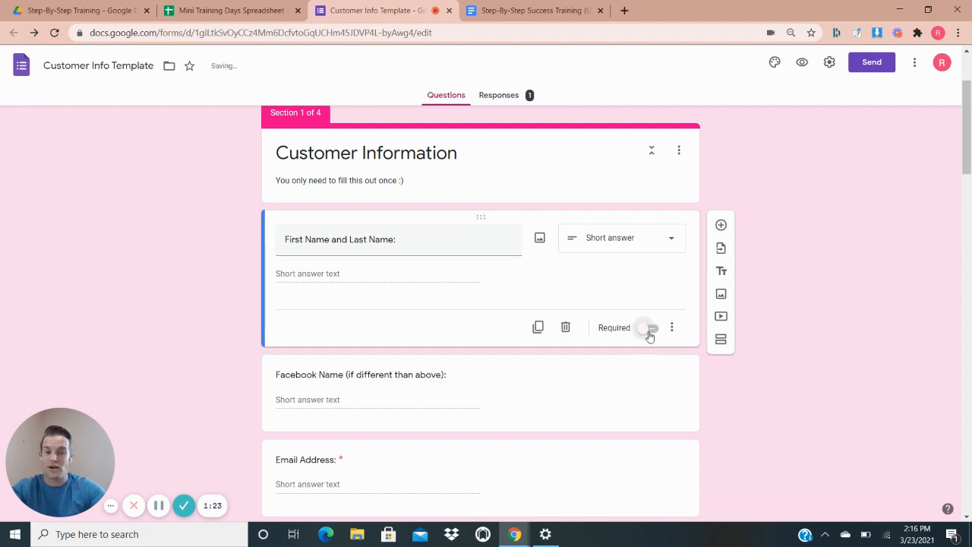
click(646, 328)
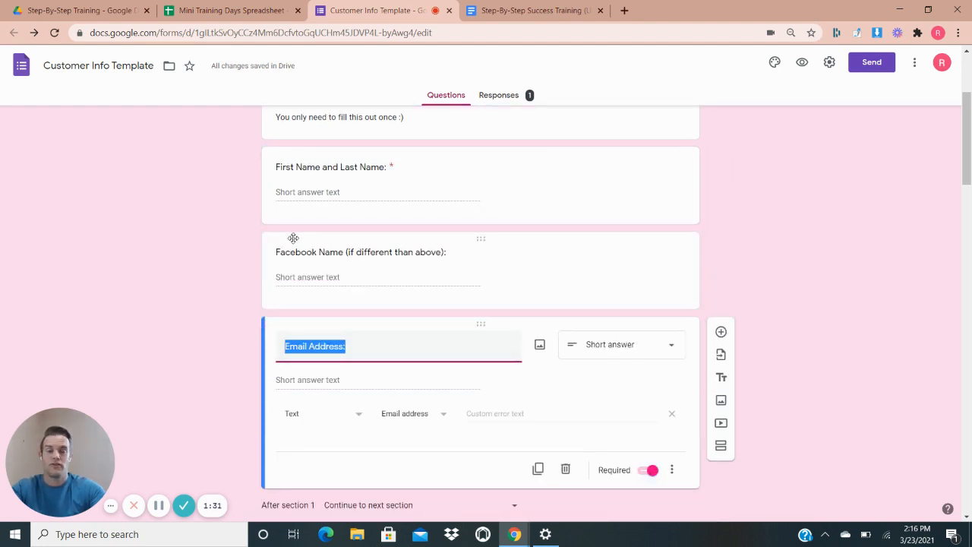
mouse_move(209, 346)
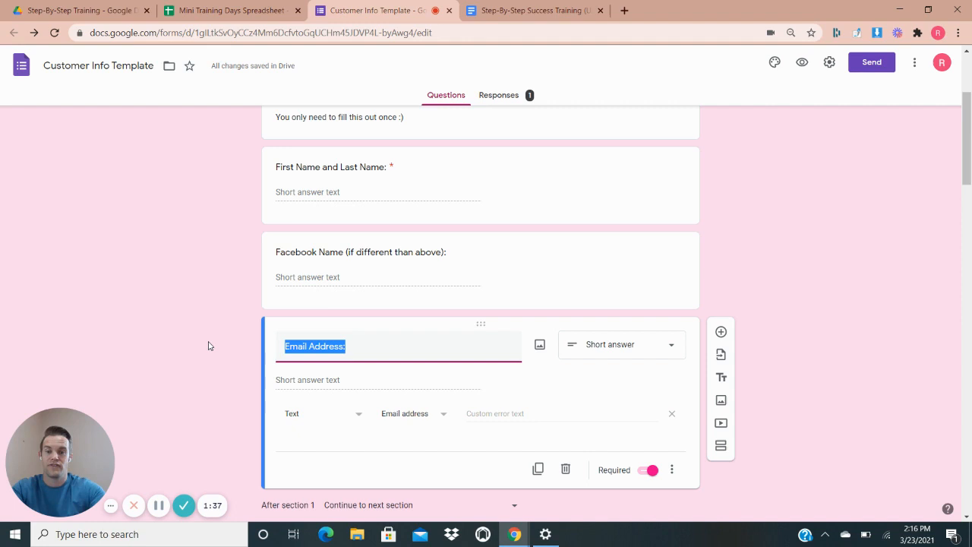
Edit the text-notifications question, adding stray characters and removing them again
scroll(down, 3)
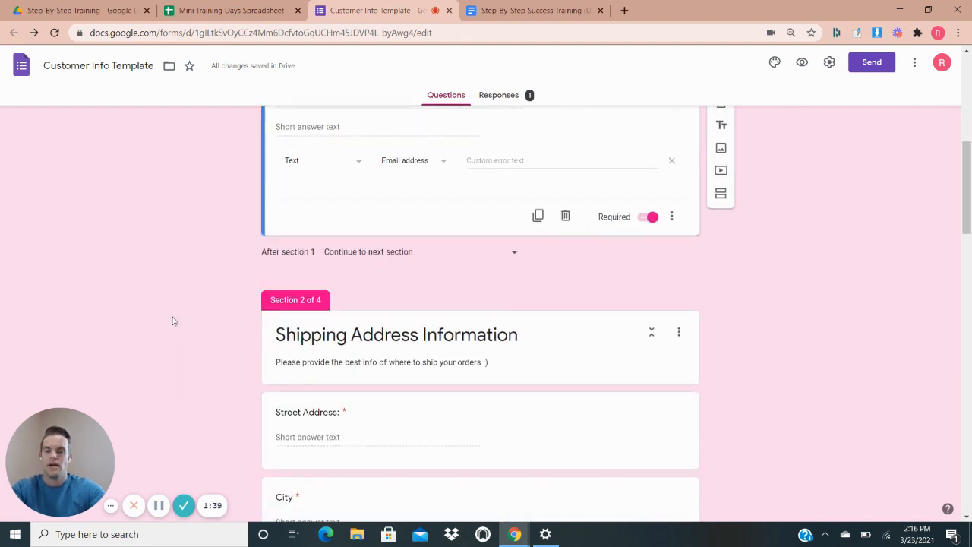
scroll(down, 3)
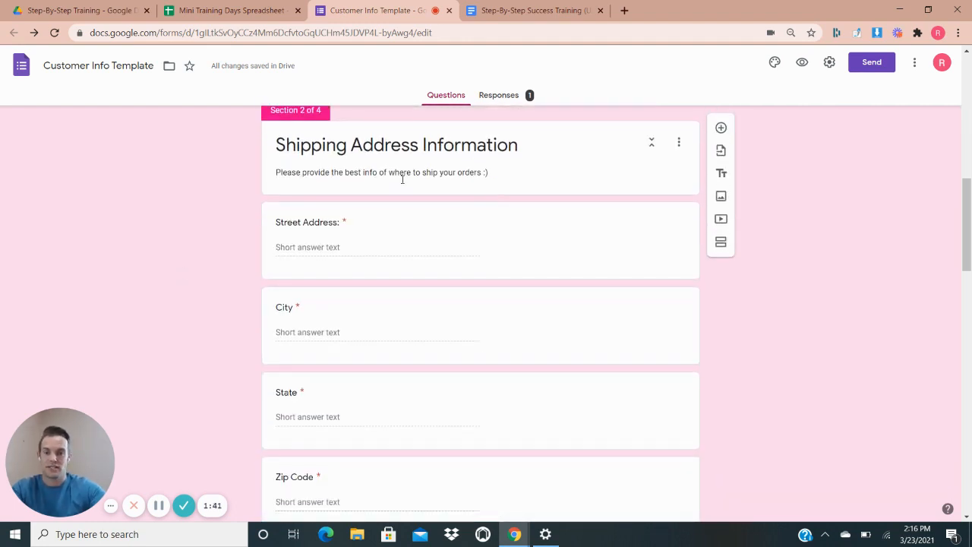
scroll(down, 3)
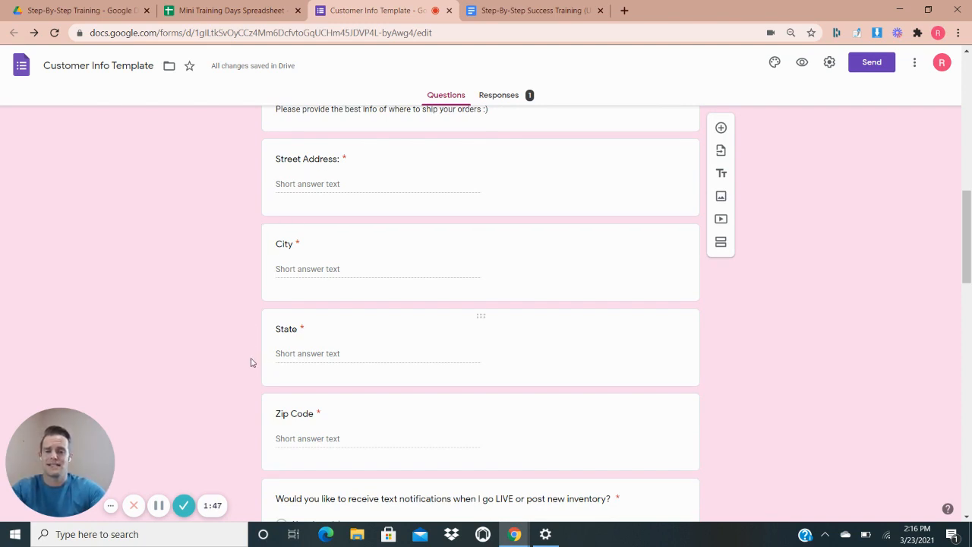
scroll(down, 3)
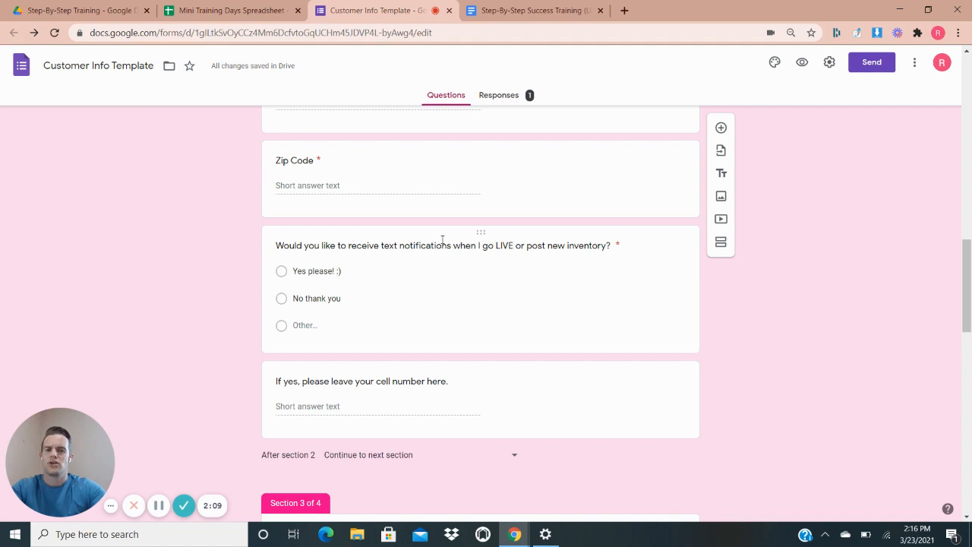
click(443, 244)
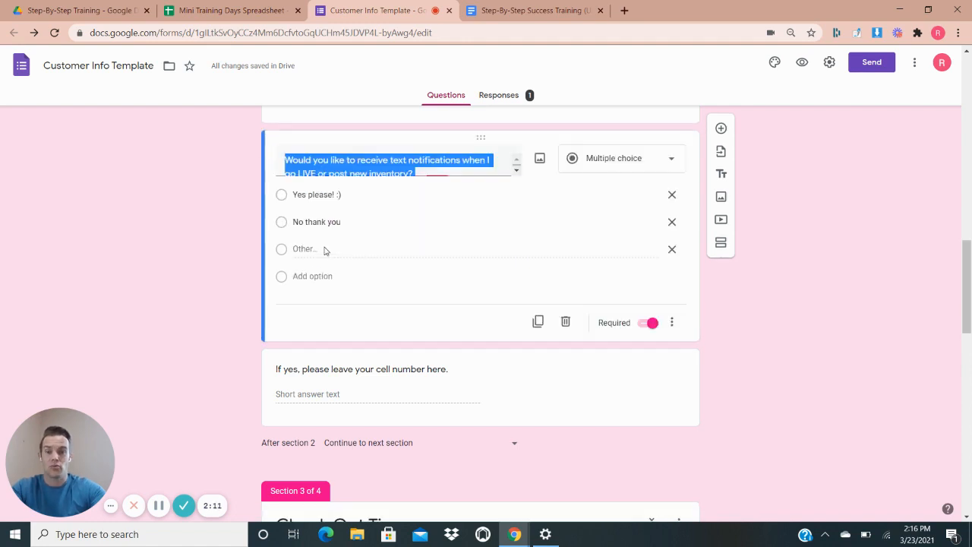
click(428, 173)
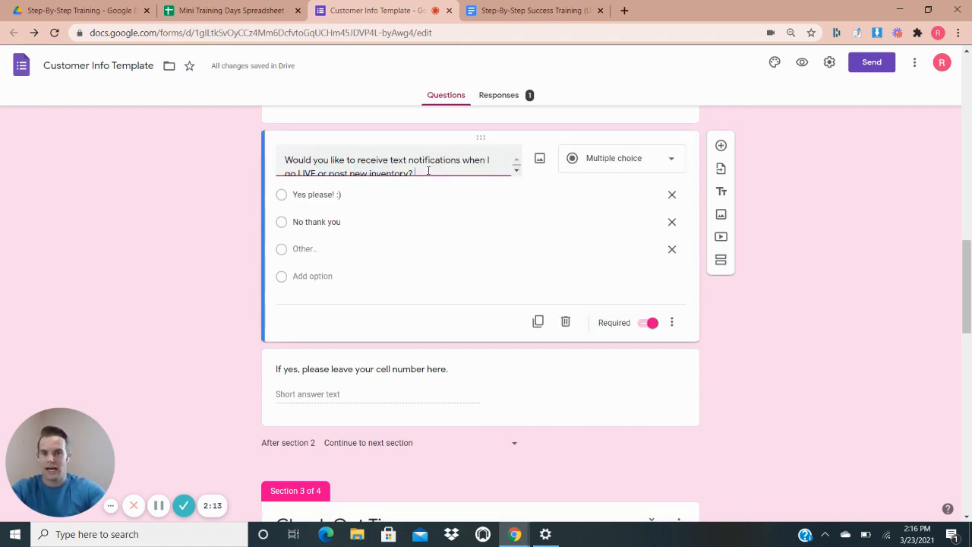
text(adsl;k)
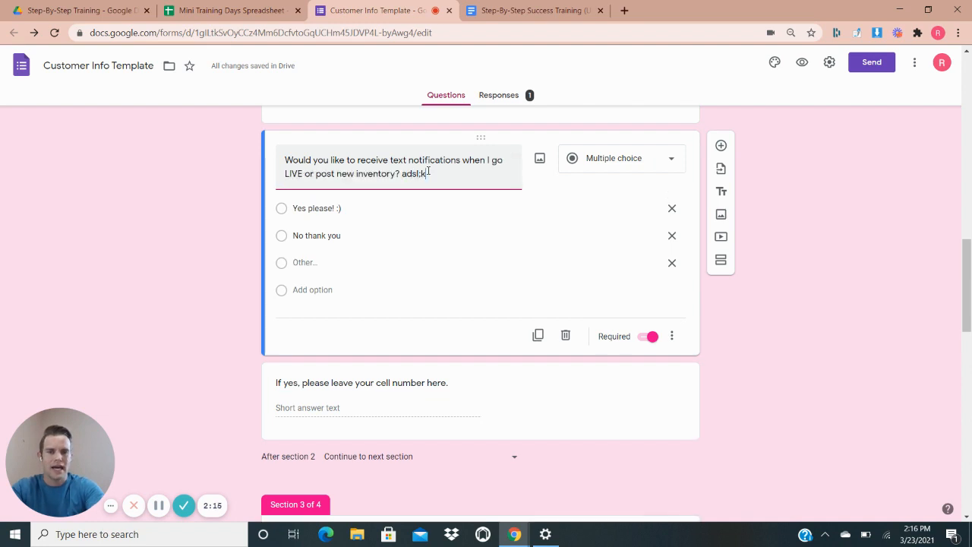
text(kjas)
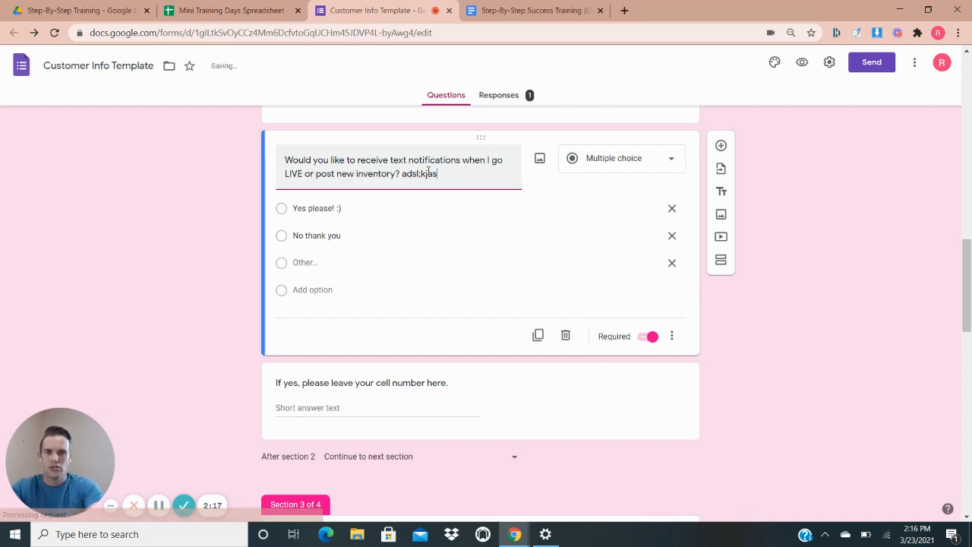
key(Backspace)
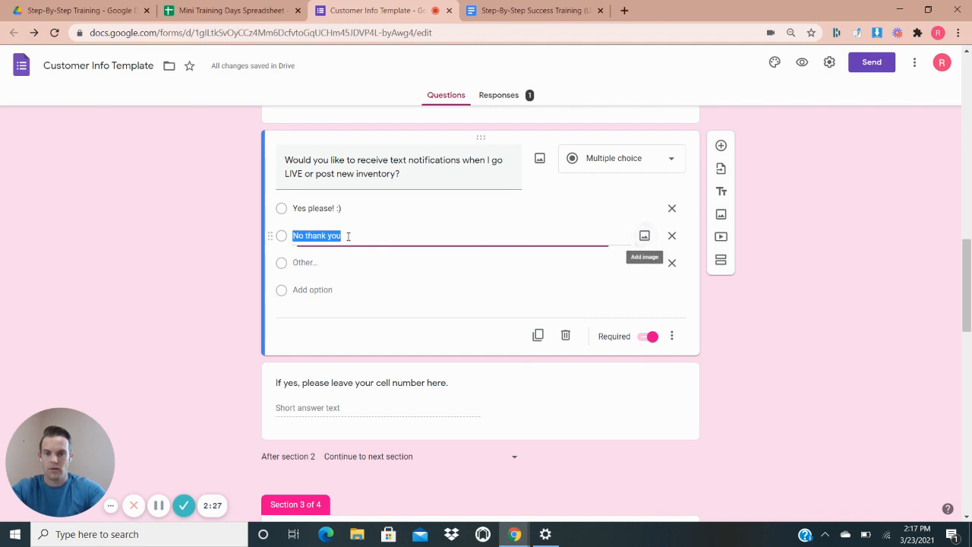
Add a 'Maybe' answer option to the question, then remove it
click(303, 261)
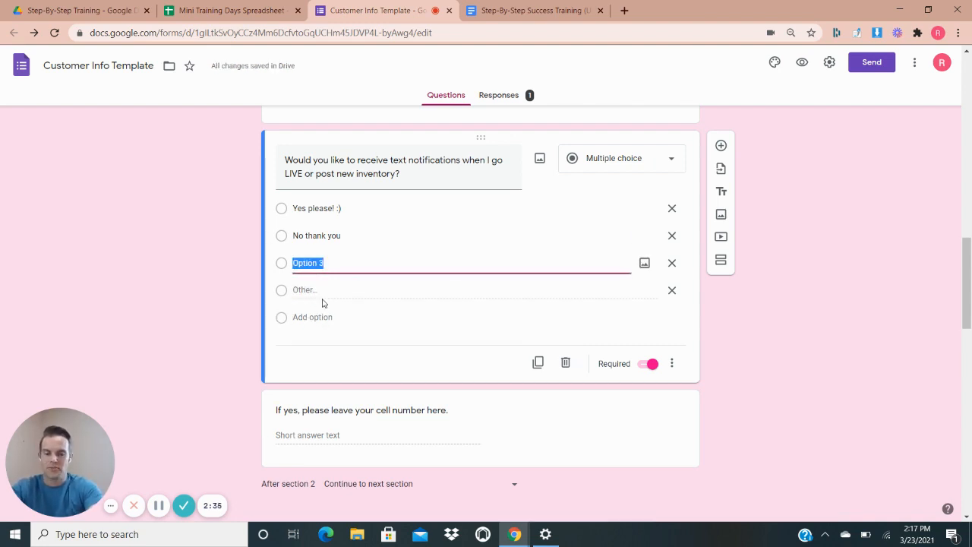
text(Maybe)
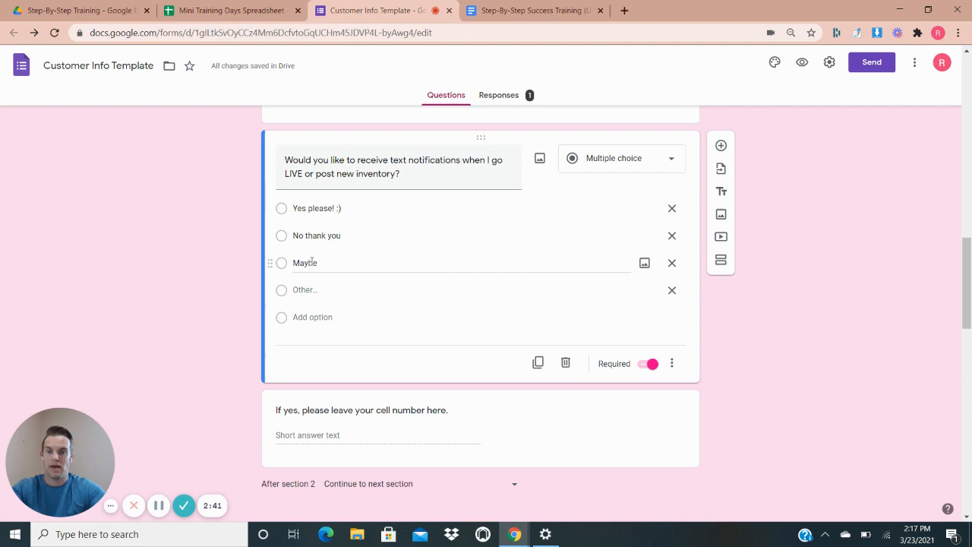
mouse_move(671, 263)
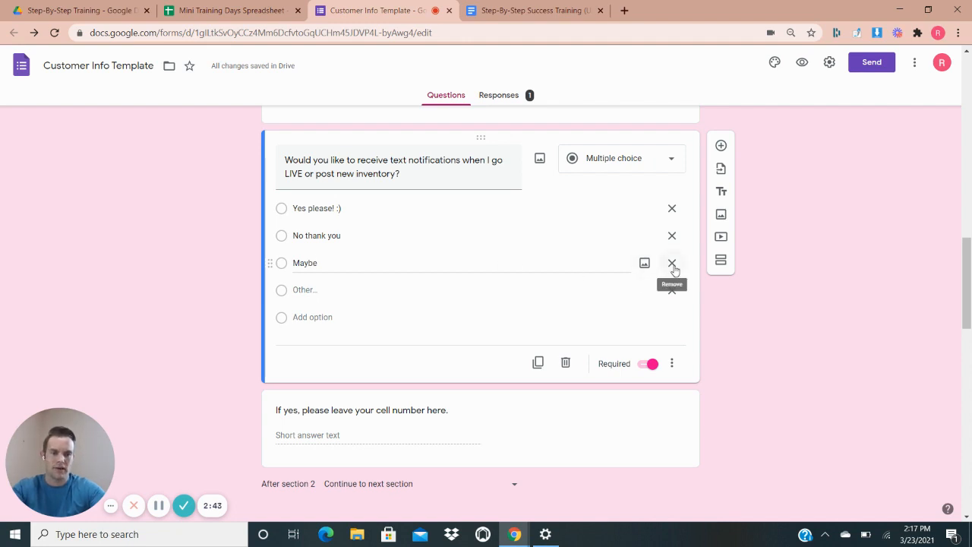
click(671, 263)
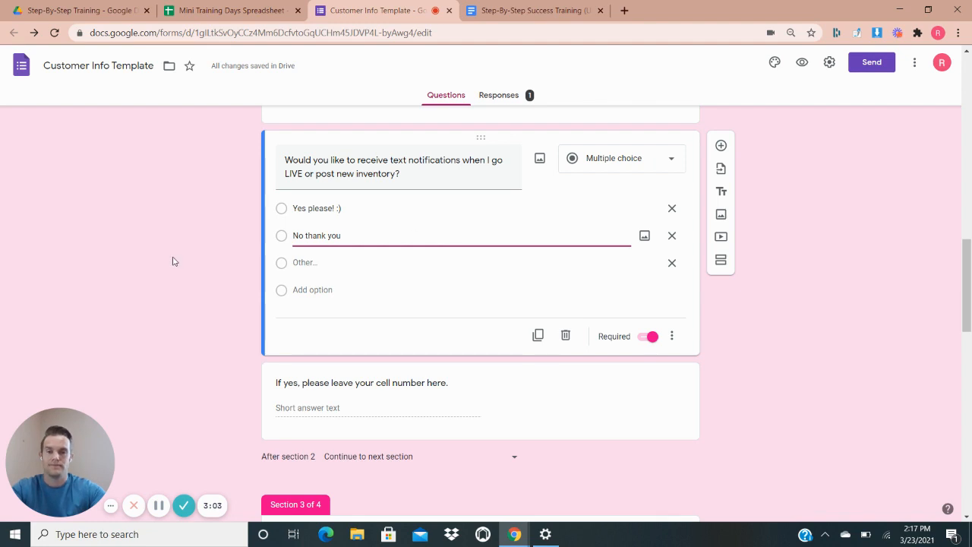
scroll(down, 3)
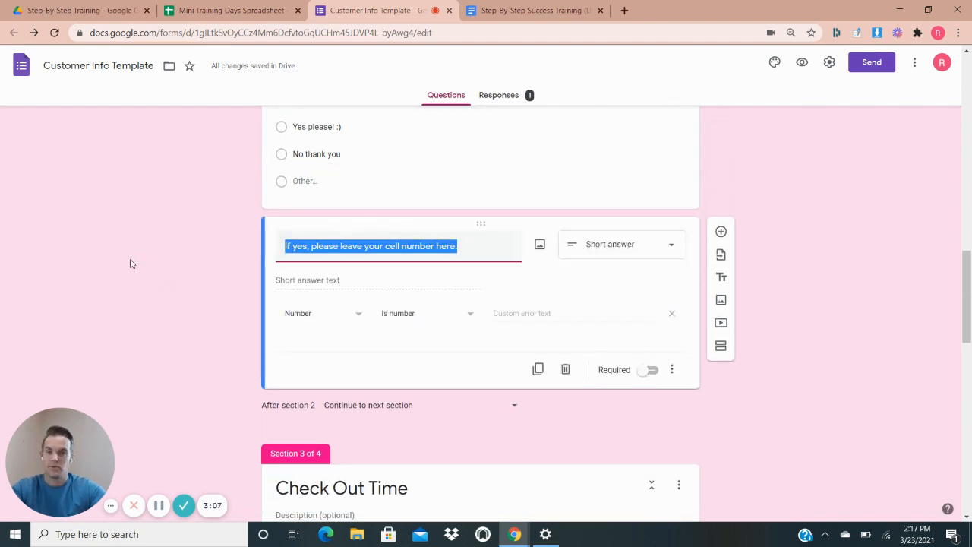
scroll(down, 3)
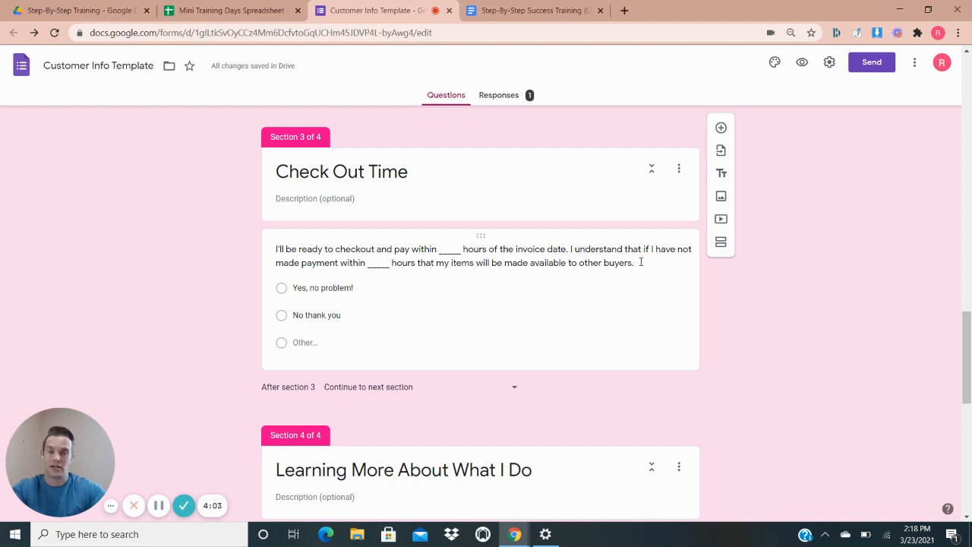
scroll(down, 3)
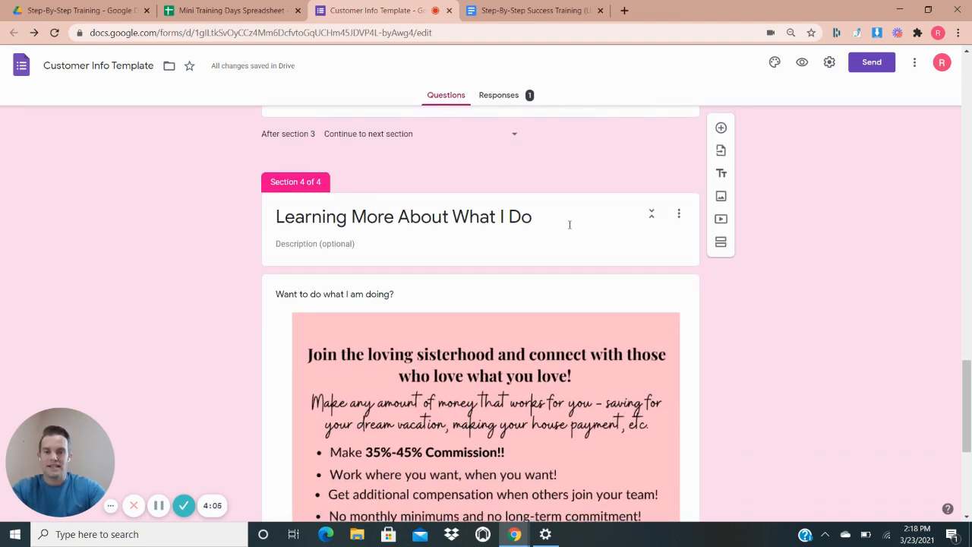
scroll(down, 3)
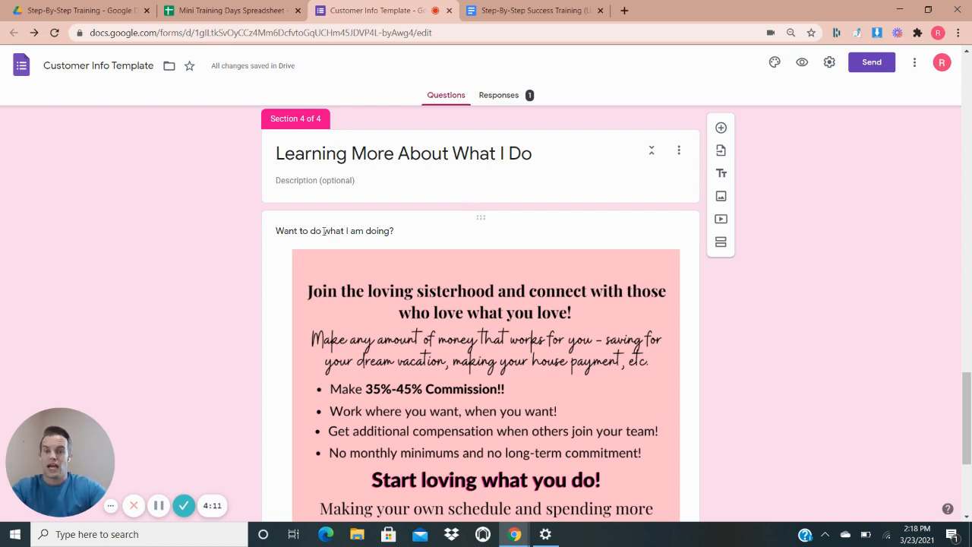
scroll(down, 3)
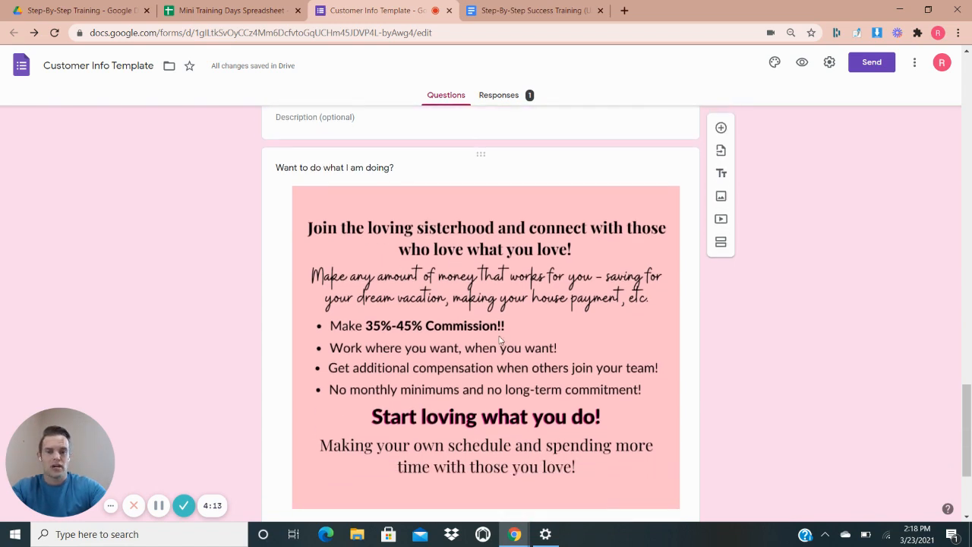
mouse_move(530, 382)
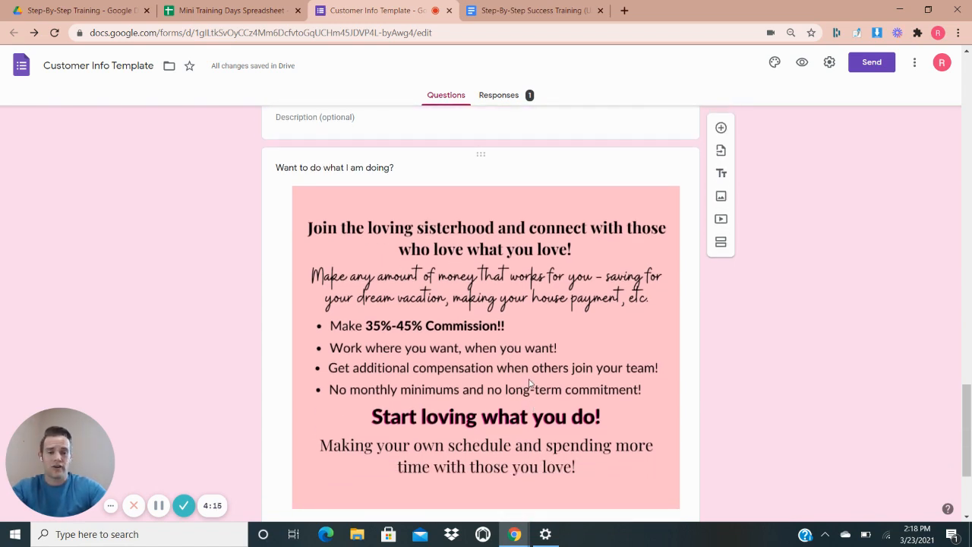
scroll(down, 3)
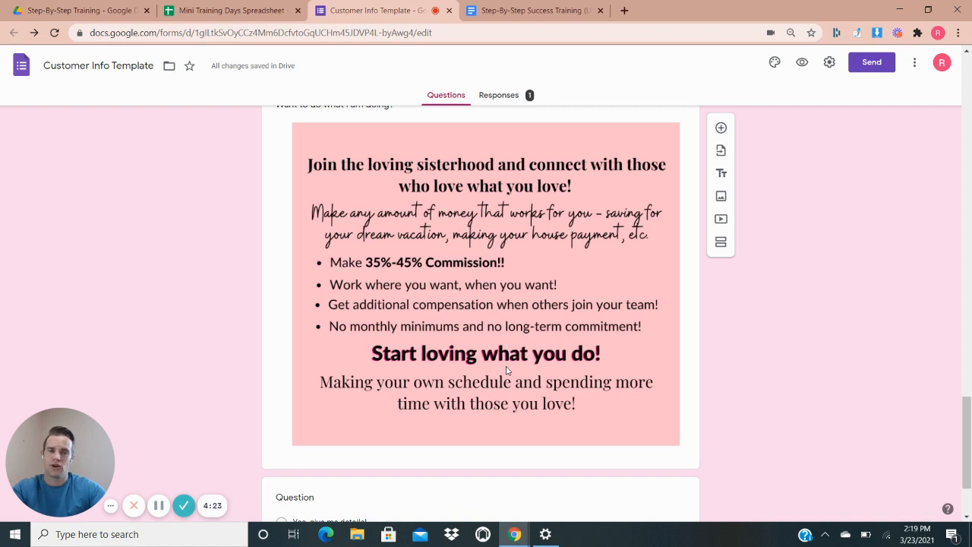
mouse_move(529, 369)
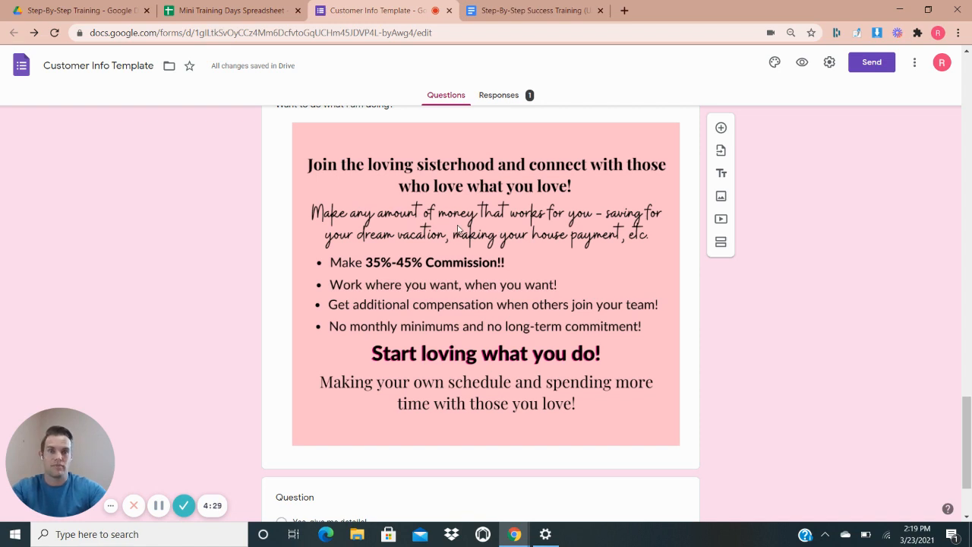
scroll(down, 3)
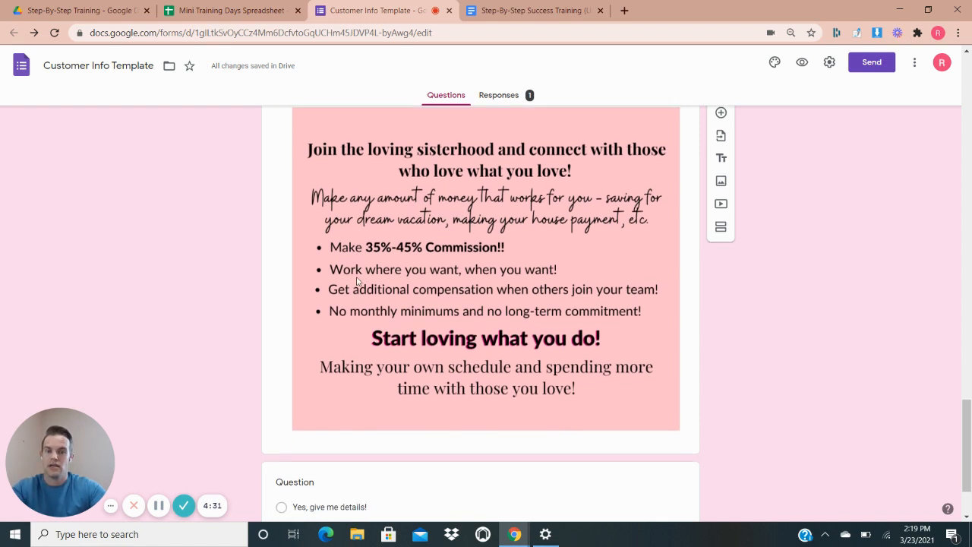
scroll(down, 3)
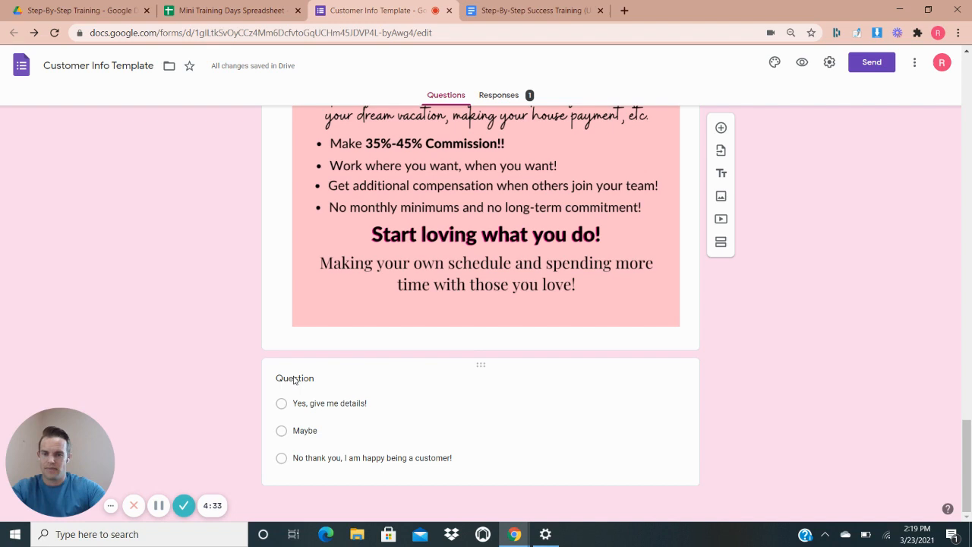
mouse_move(352, 447)
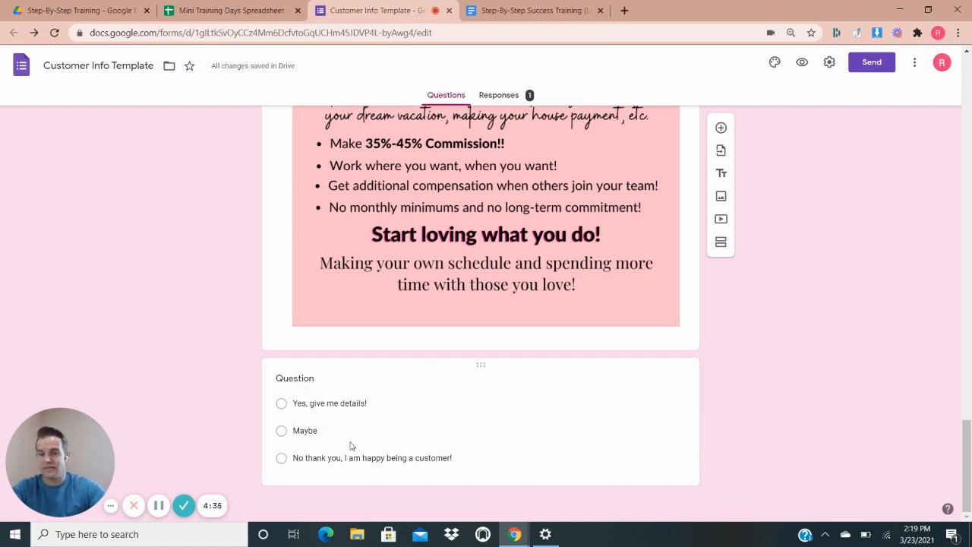
mouse_move(486, 395)
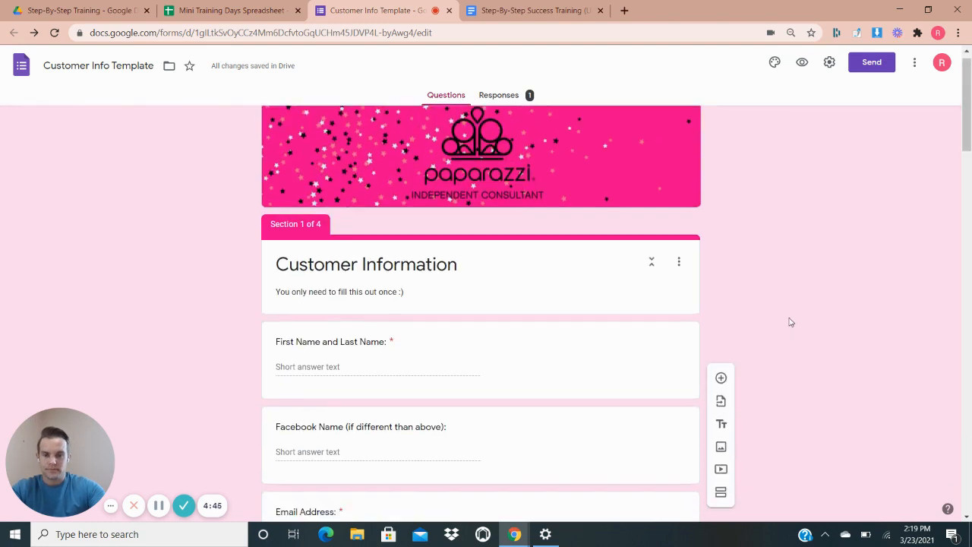
Add a new question titled 'What's your fav color?' after the Email Address question
scroll(down, 3)
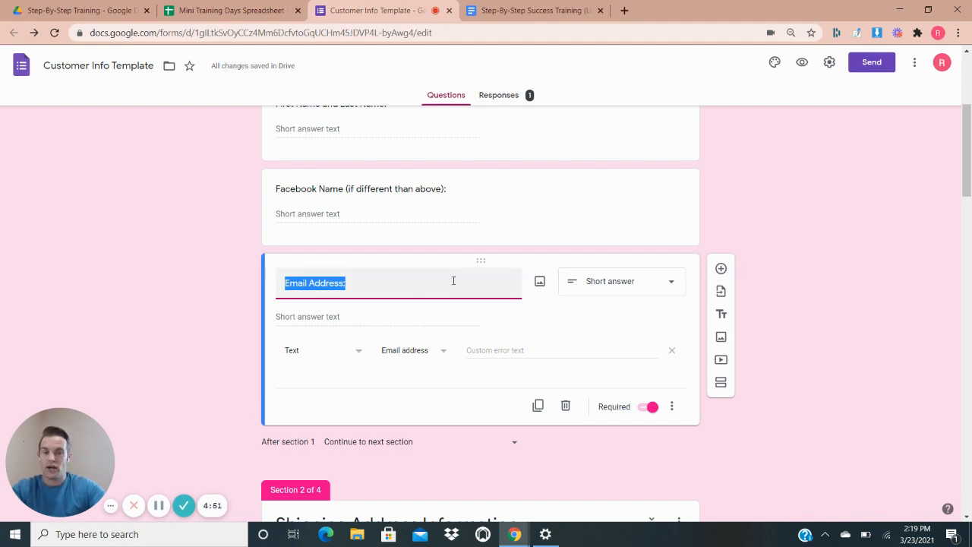
mouse_move(719, 268)
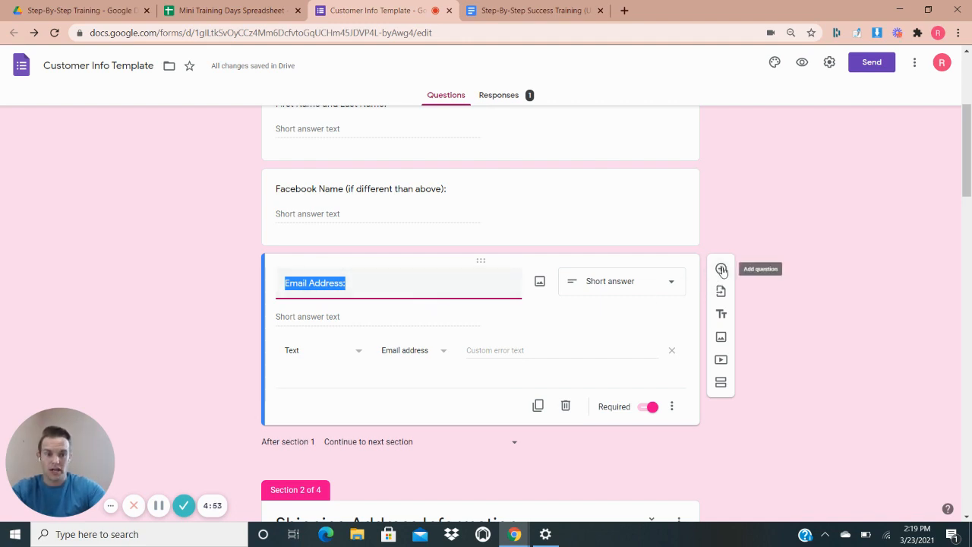
click(719, 269)
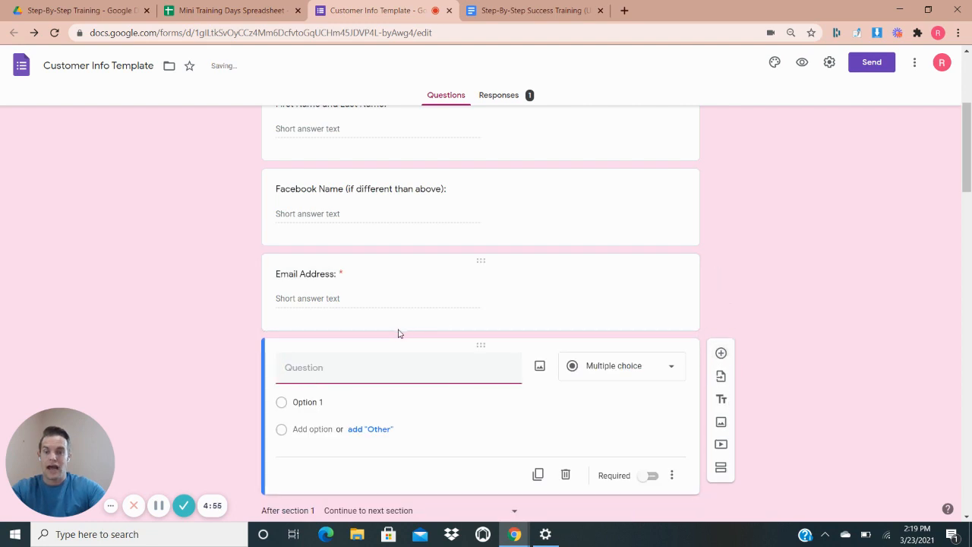
scroll(down, 3)
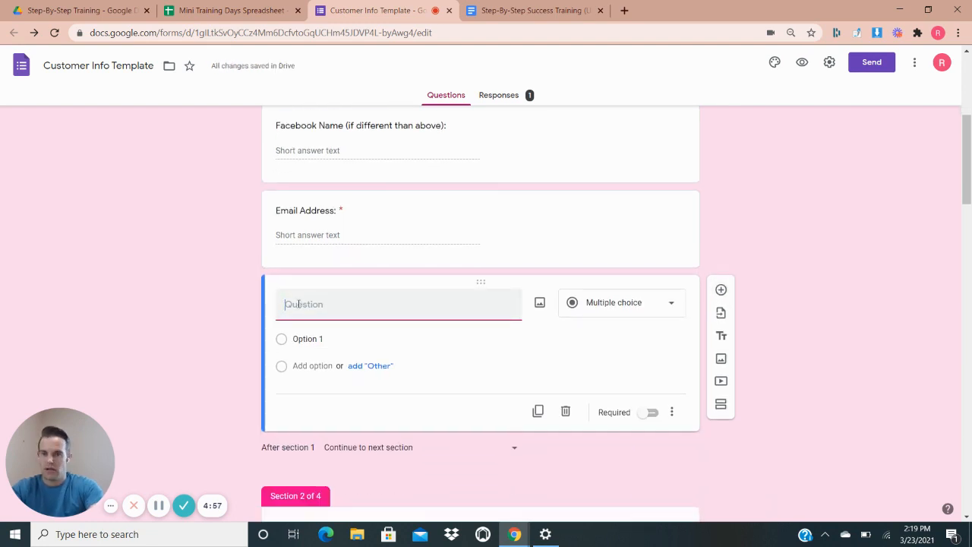
text(What's you)
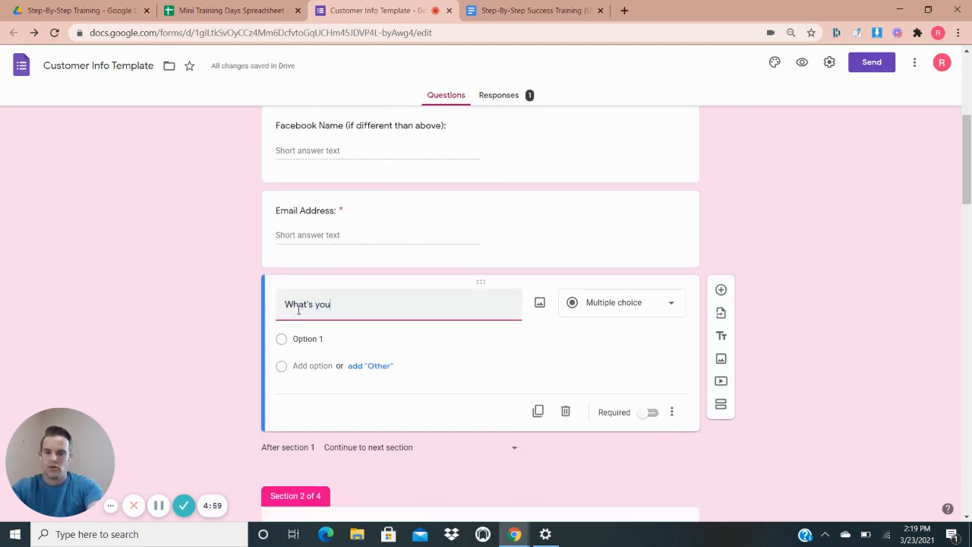
text(r favoritve)
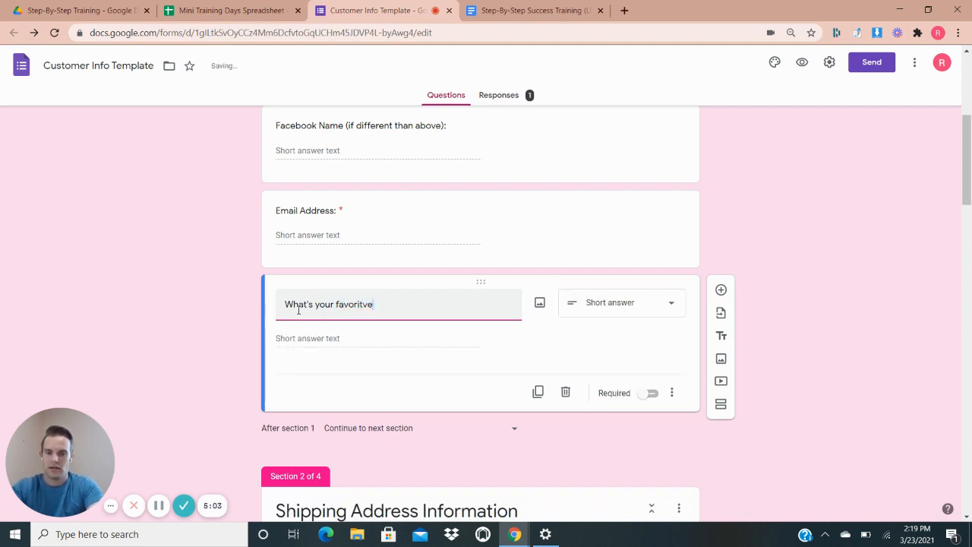
text(color)
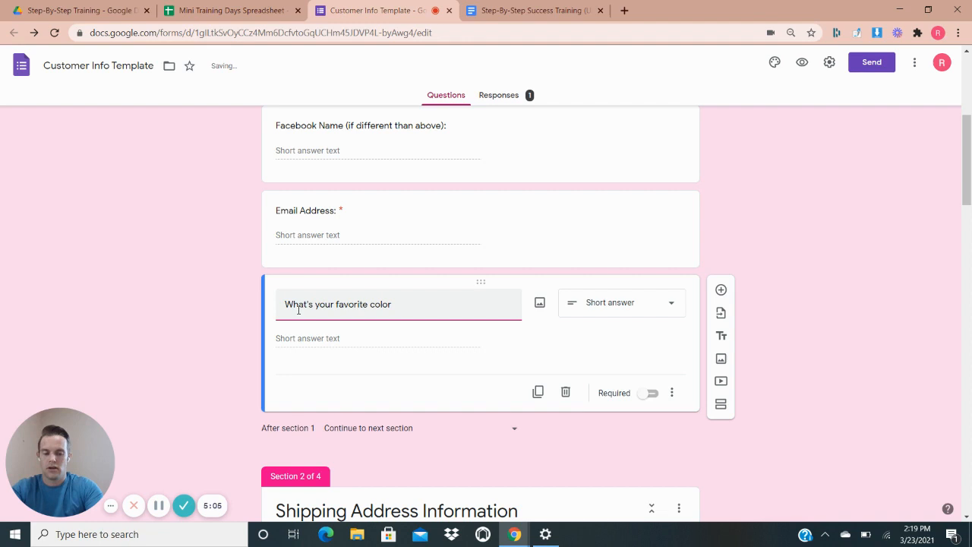
text(?)
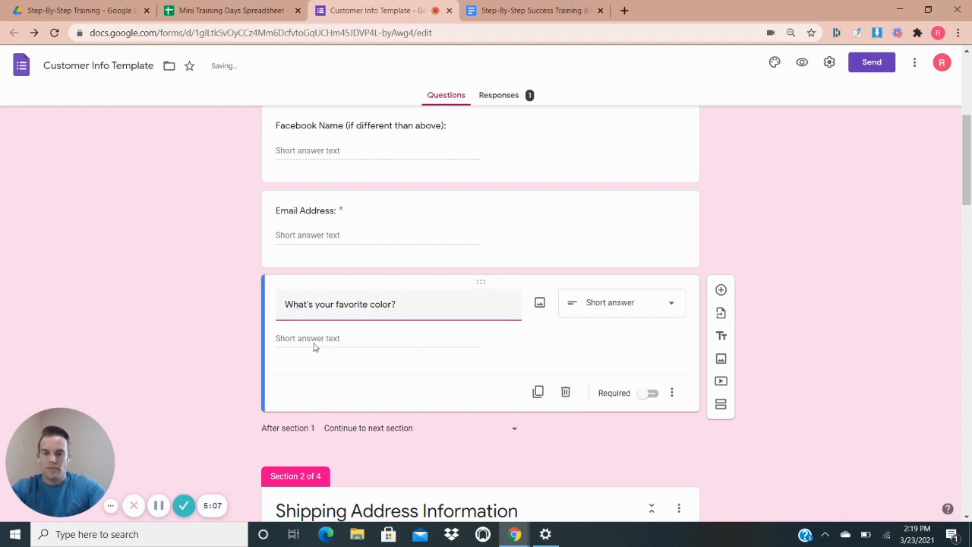
Make the favorite color question a multiple-choice question
click(619, 302)
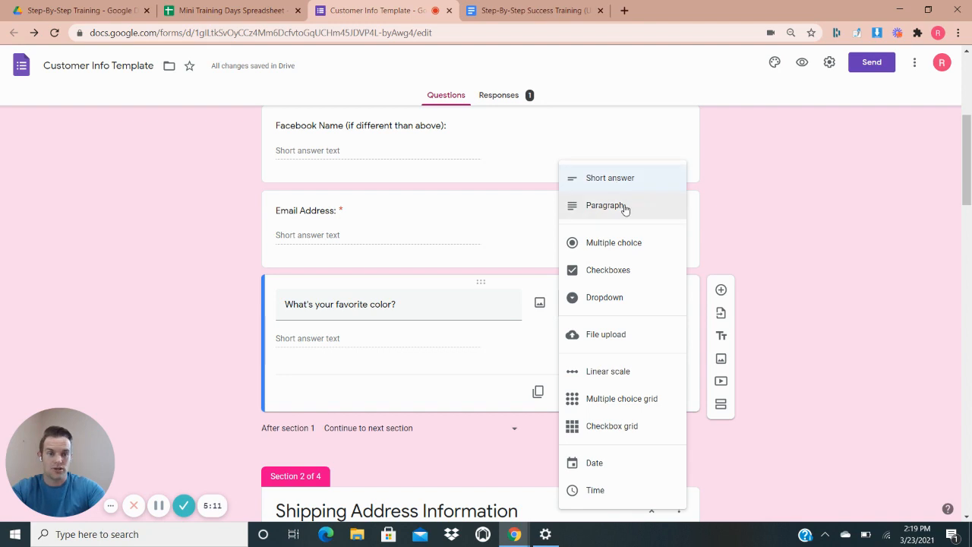
mouse_move(643, 297)
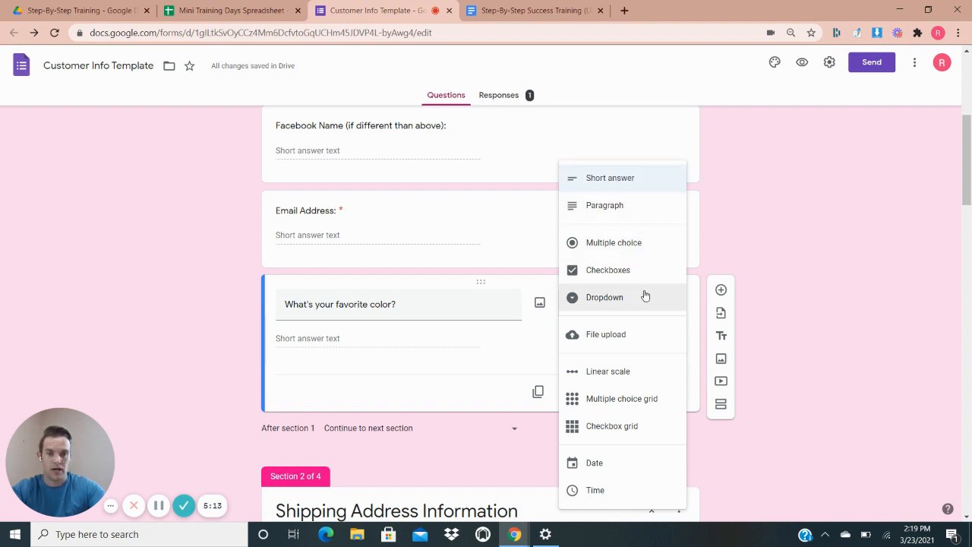
mouse_move(630, 343)
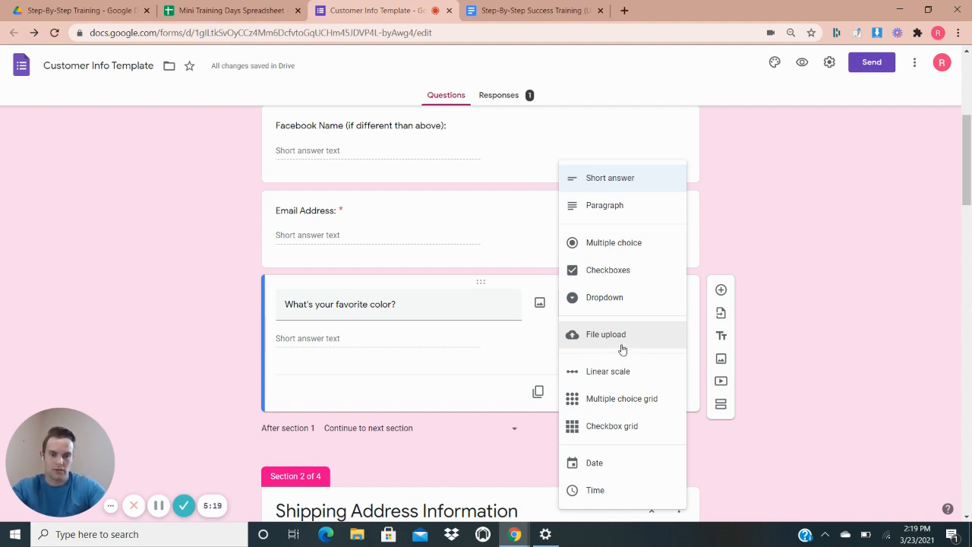
click(611, 176)
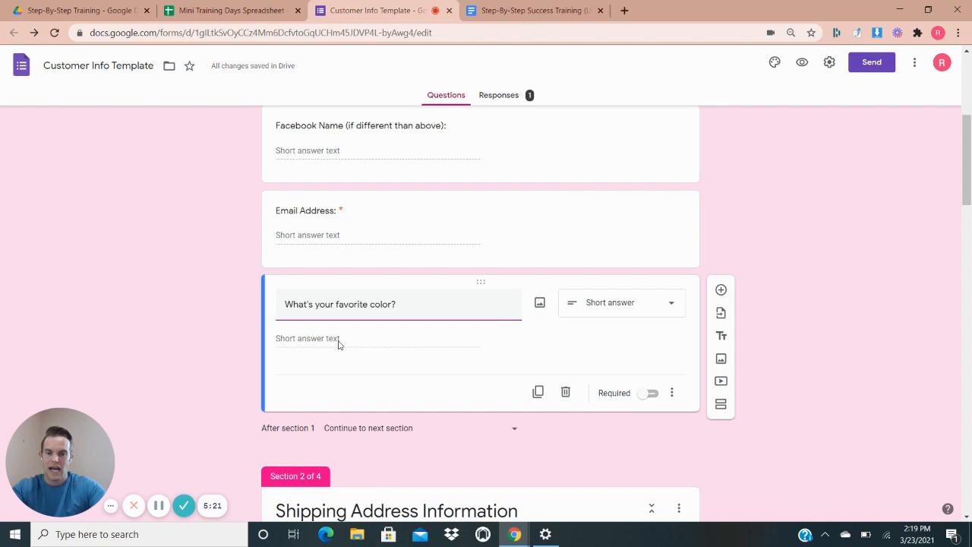
click(619, 302)
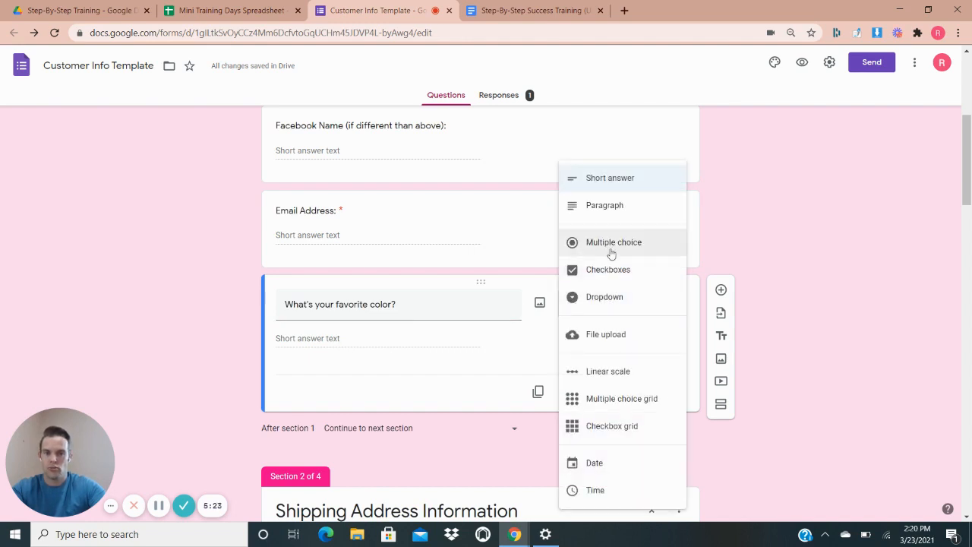
click(613, 241)
text(Yes)
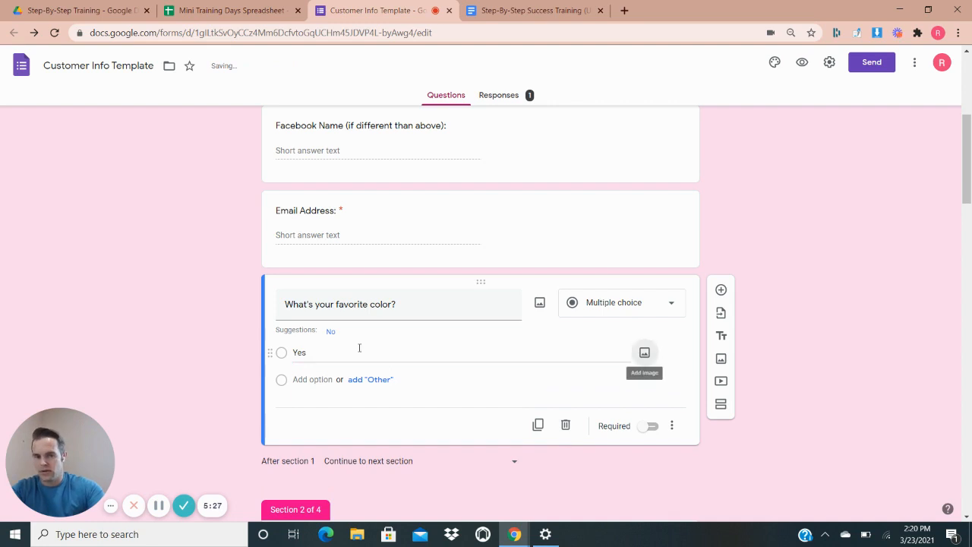
Add a second answer option 'No' and review the question's answer type
click(331, 331)
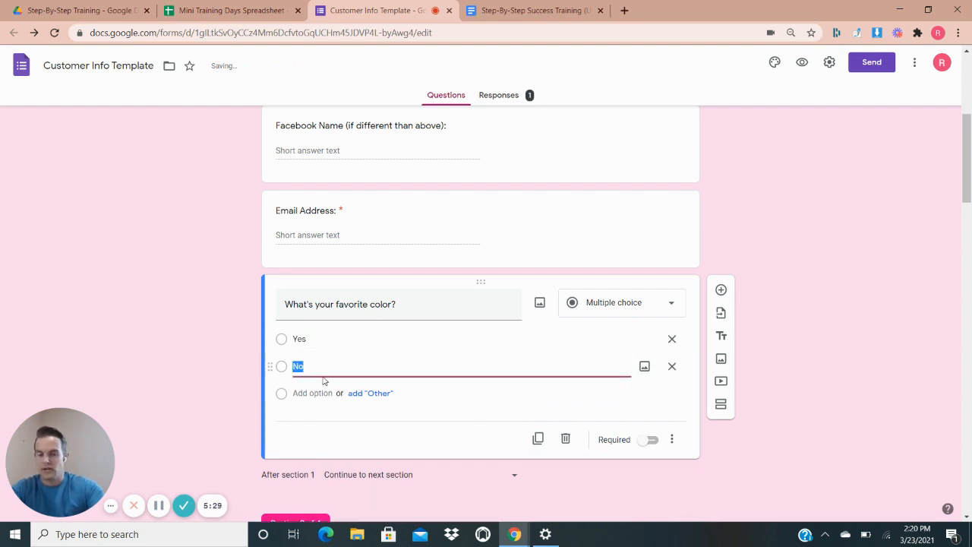
click(328, 366)
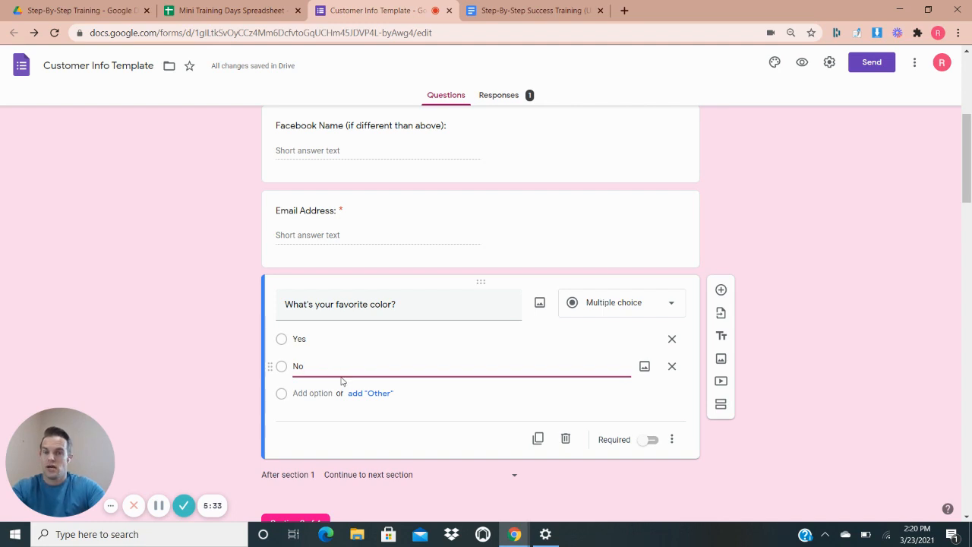
click(621, 302)
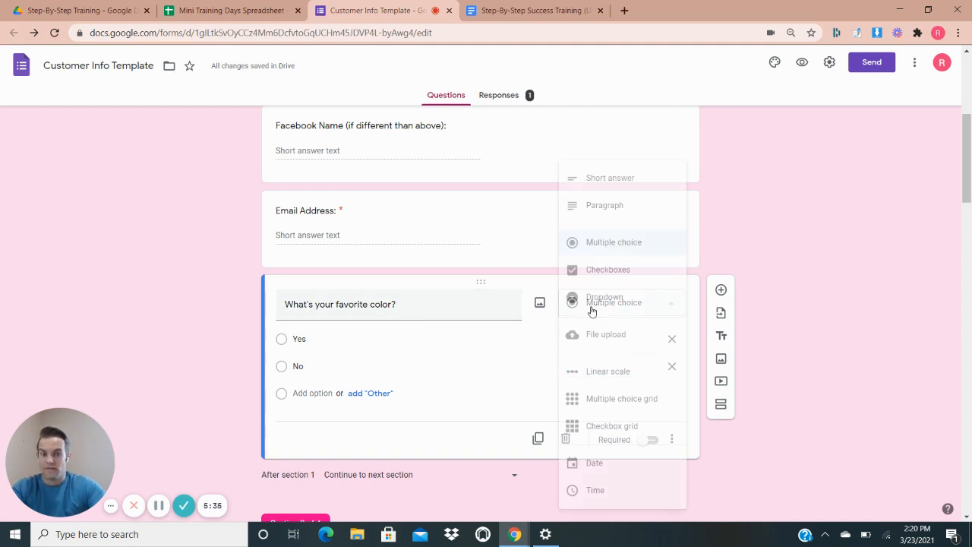
click(610, 177)
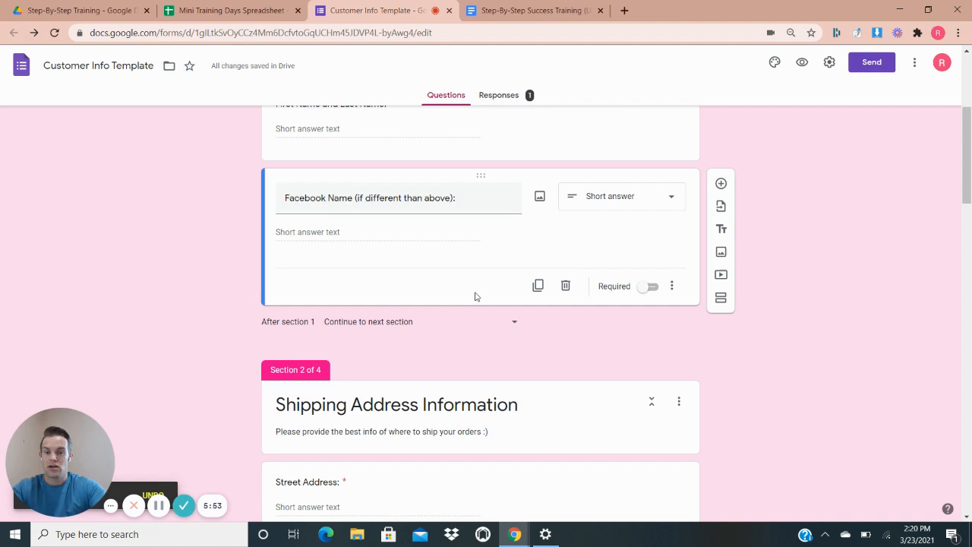
mouse_move(437, 284)
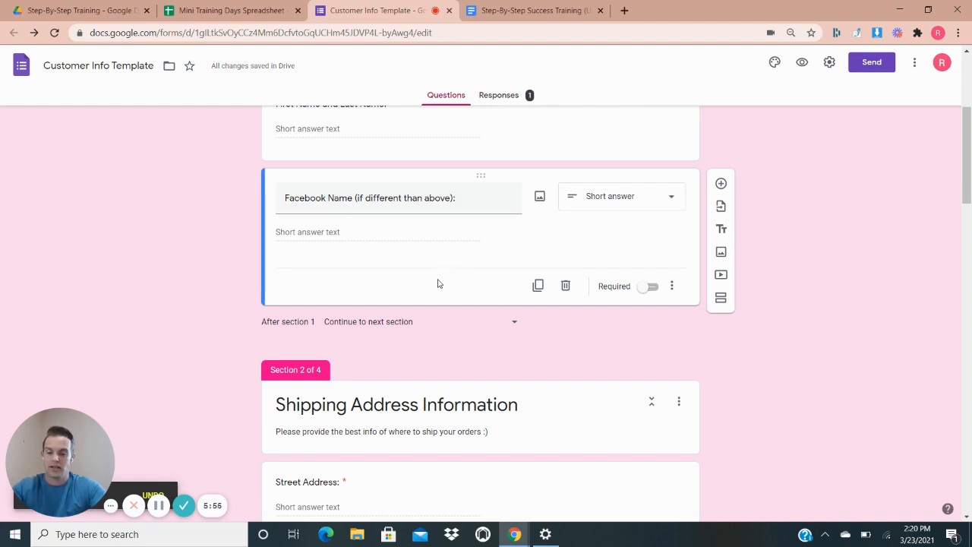
Delete the 'What's your favorite color?' question card
click(720, 182)
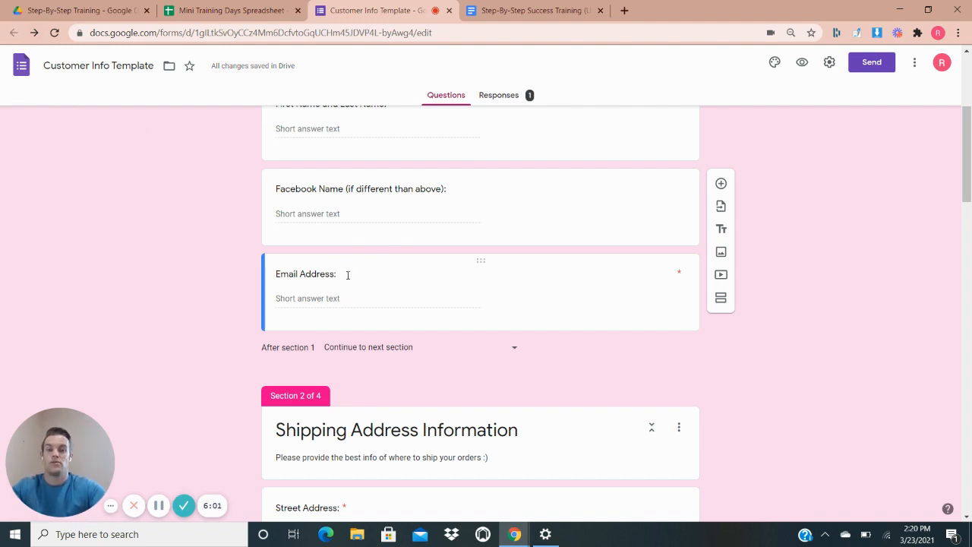
scroll(down, 3)
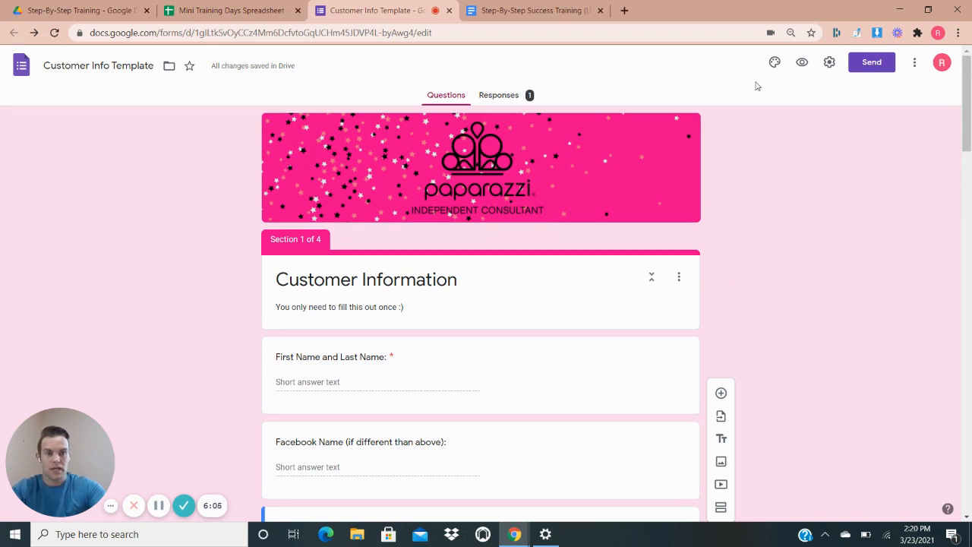
Try a different theme colour, then return to the original pink
click(775, 62)
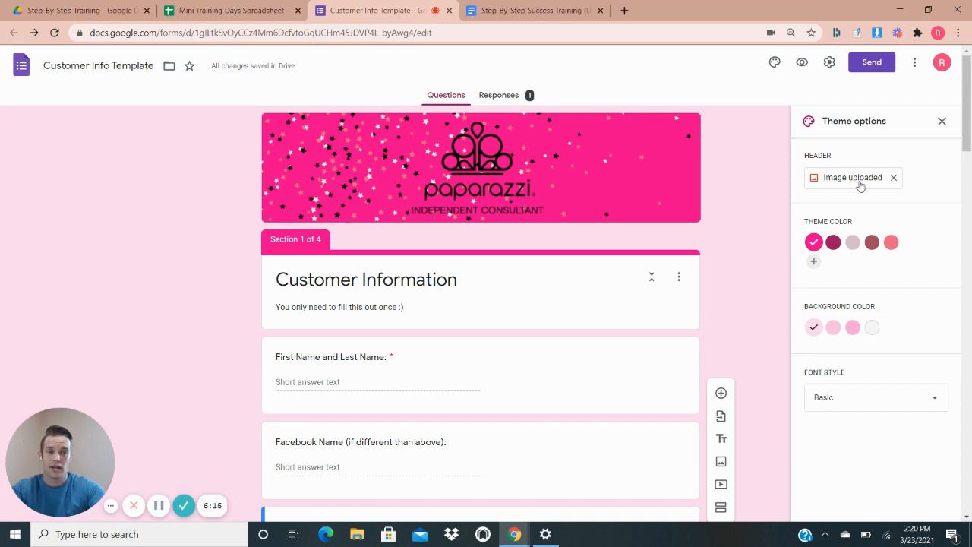
click(890, 242)
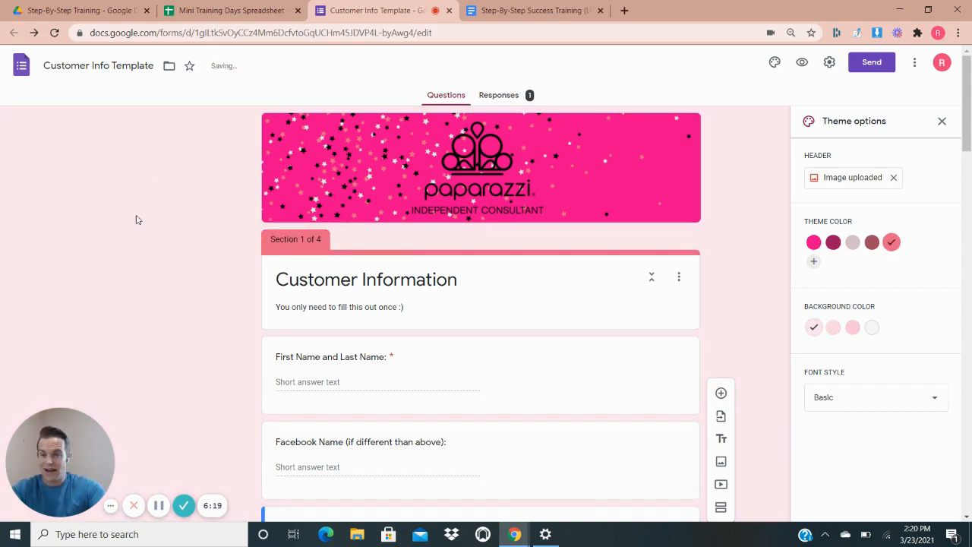
click(814, 241)
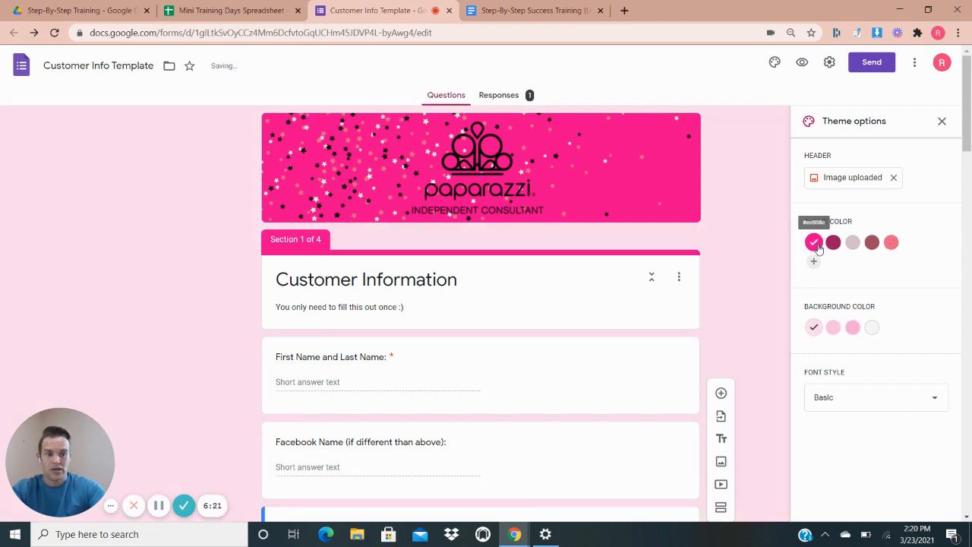
Try the Decorative font style, then switch back to Basic
click(875, 396)
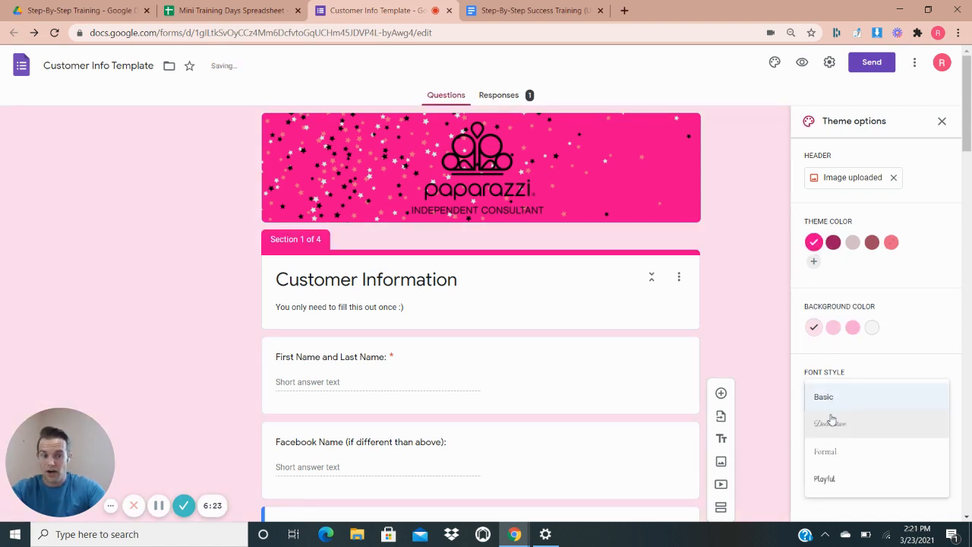
click(829, 422)
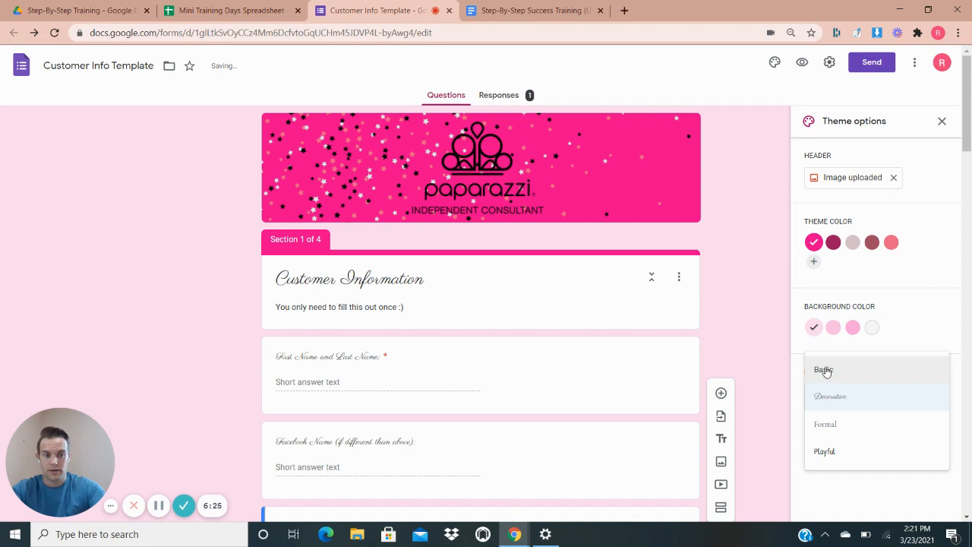
click(823, 371)
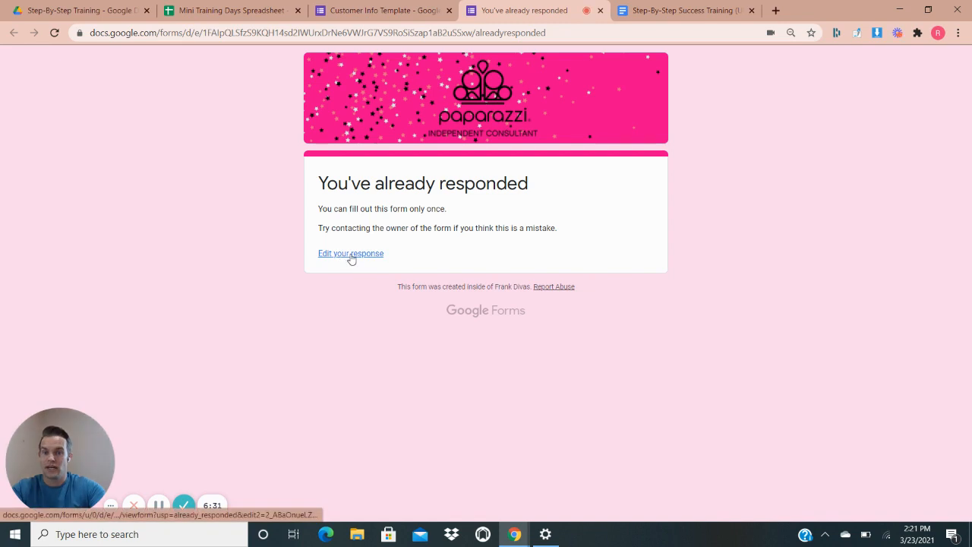
Reopen the earlier test response and look through its prefilled answers
click(349, 253)
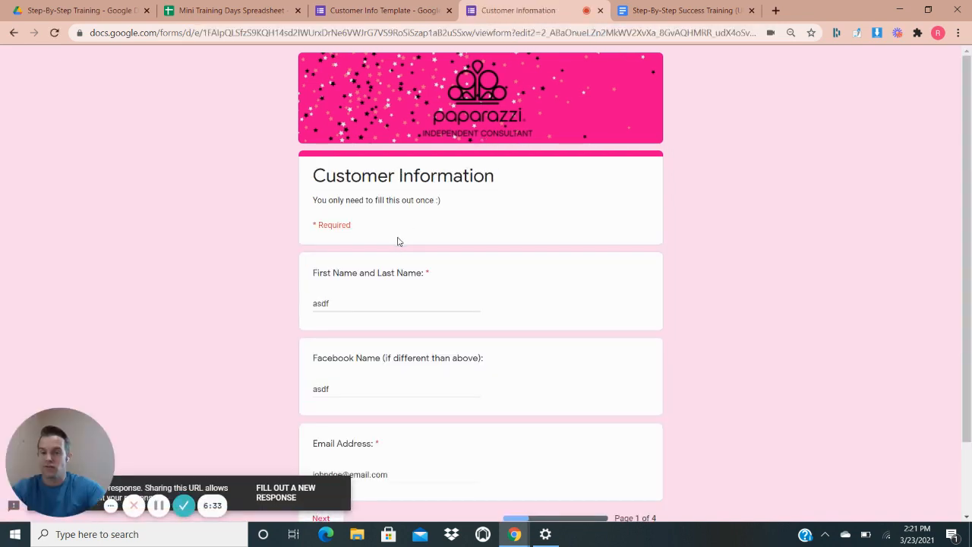
scroll(down, 3)
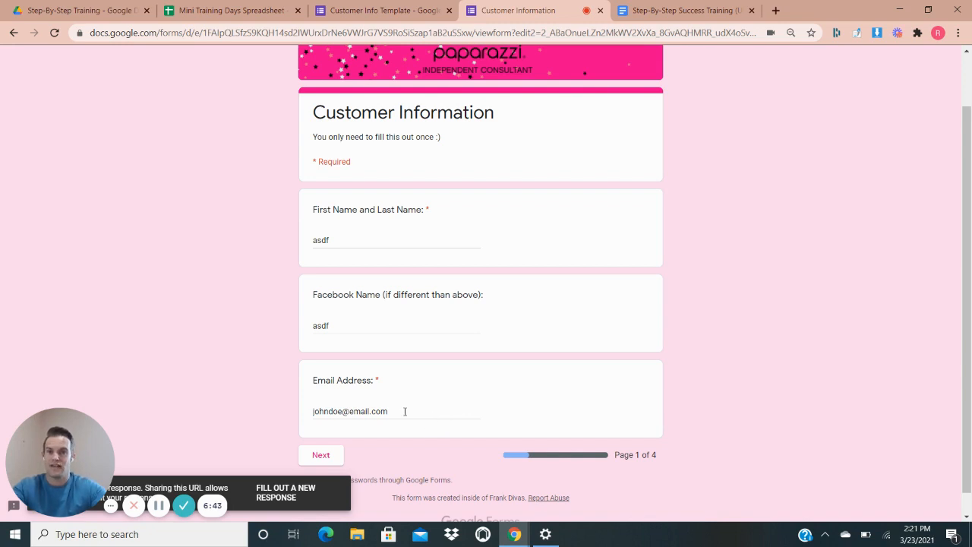
mouse_move(338, 231)
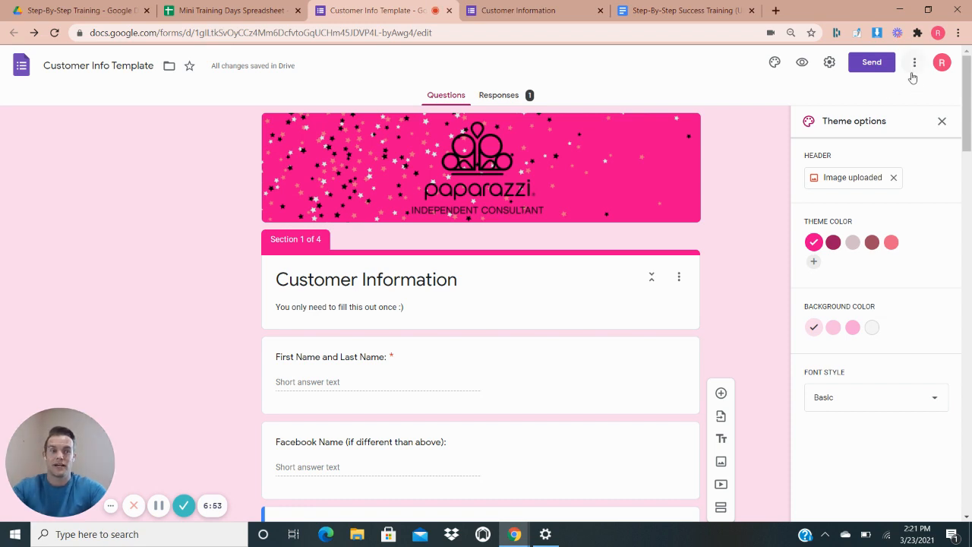
Show the form's shortened shareable link in the Send dialog
click(872, 60)
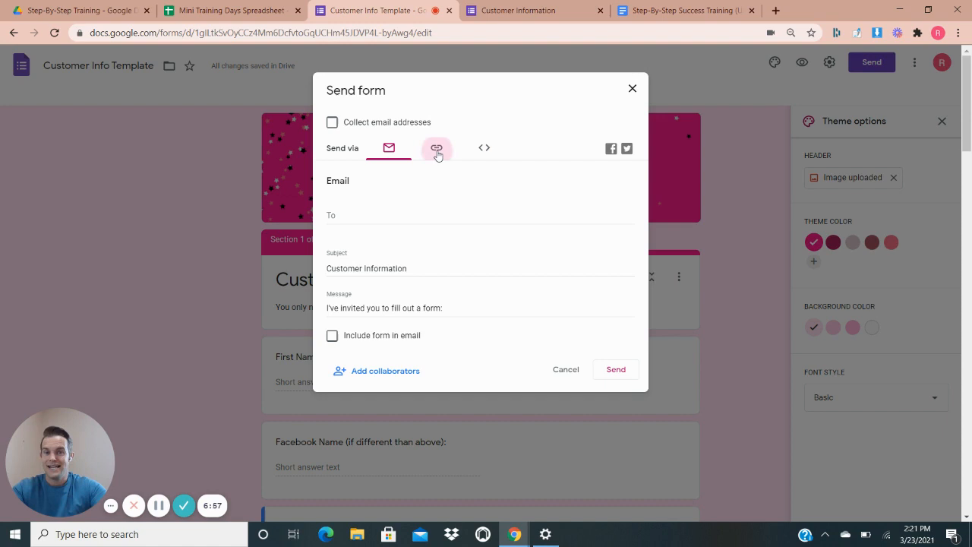
click(437, 148)
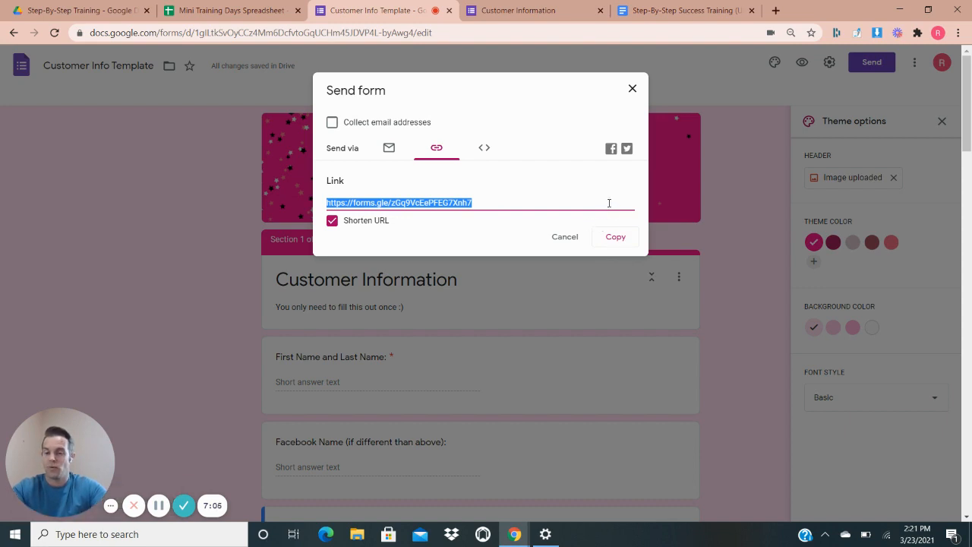
mouse_move(624, 195)
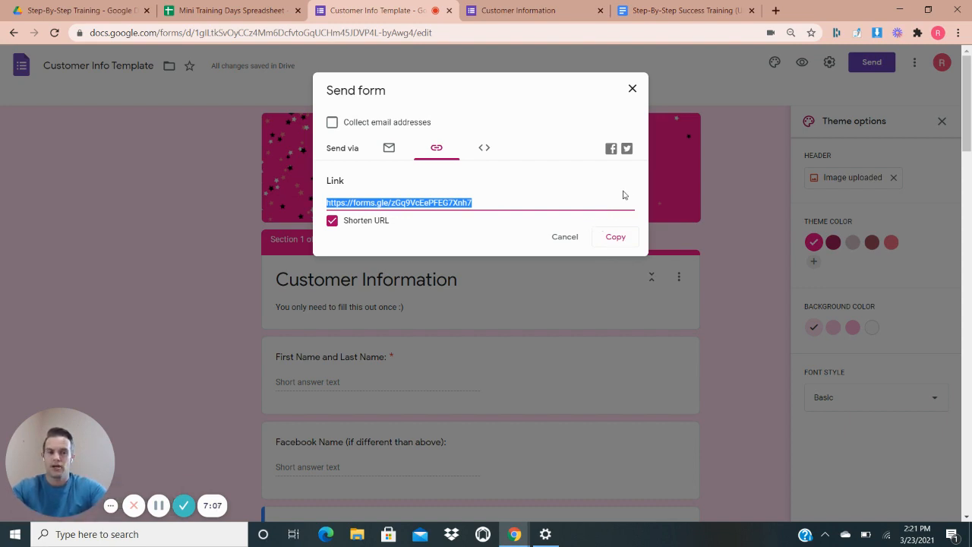
mouse_move(628, 197)
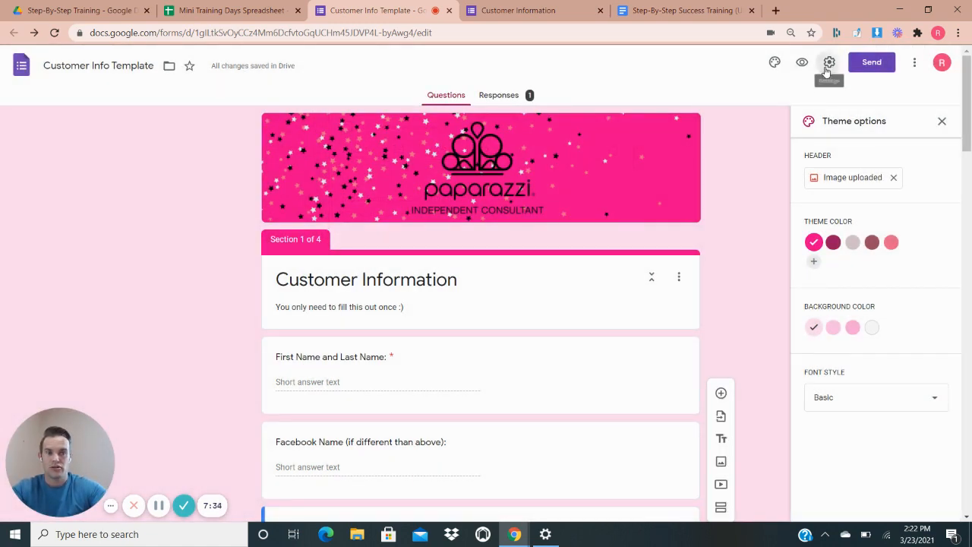
Review the form's general and presentation settings, with the progress bar enabled
click(829, 61)
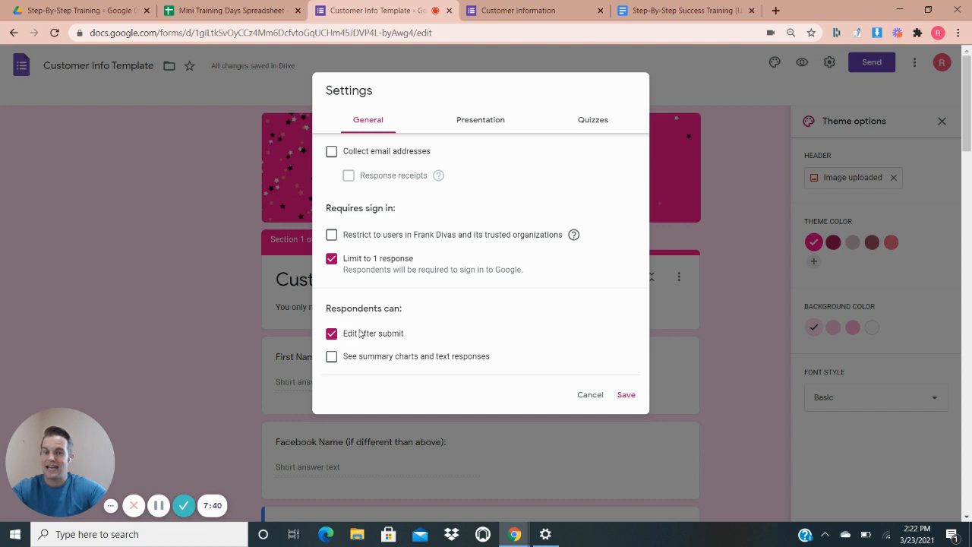
mouse_move(503, 252)
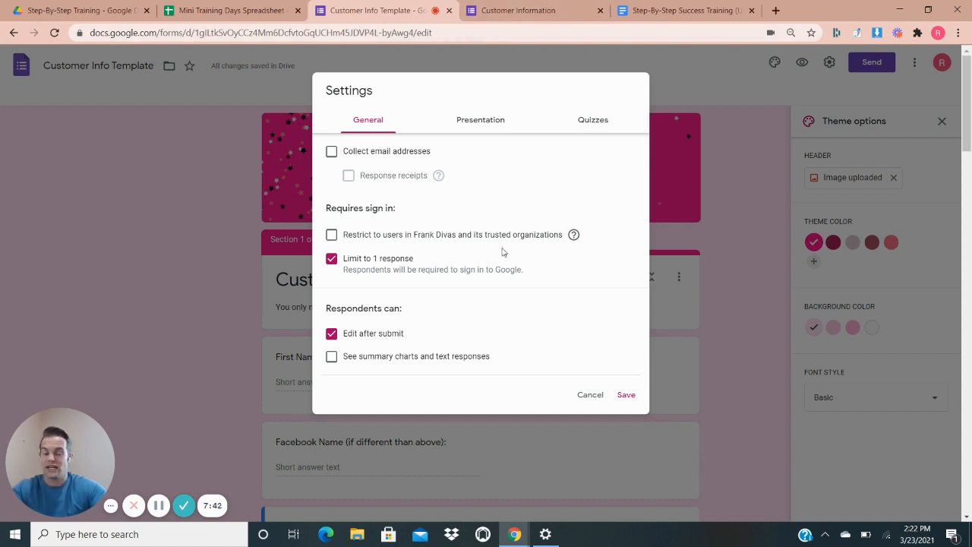
mouse_move(653, 342)
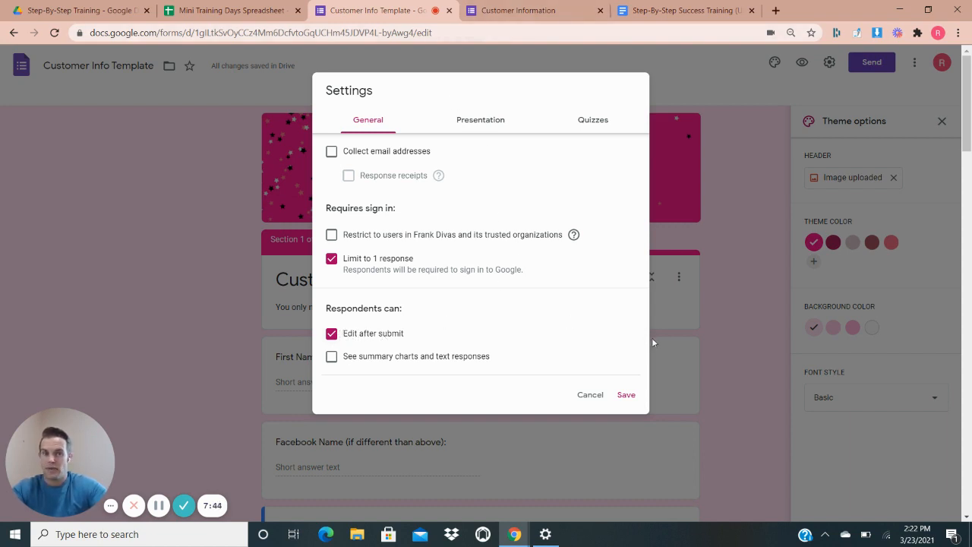
mouse_move(471, 125)
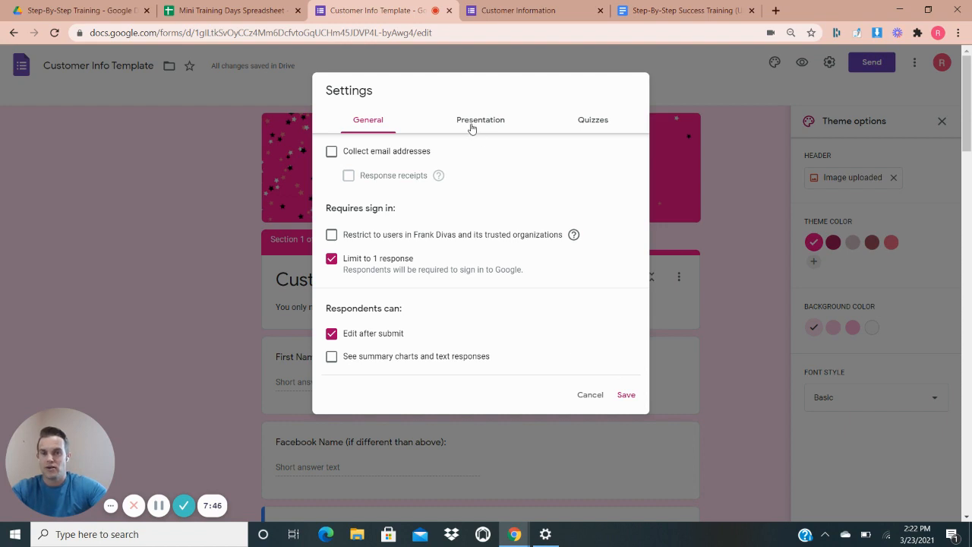
click(480, 119)
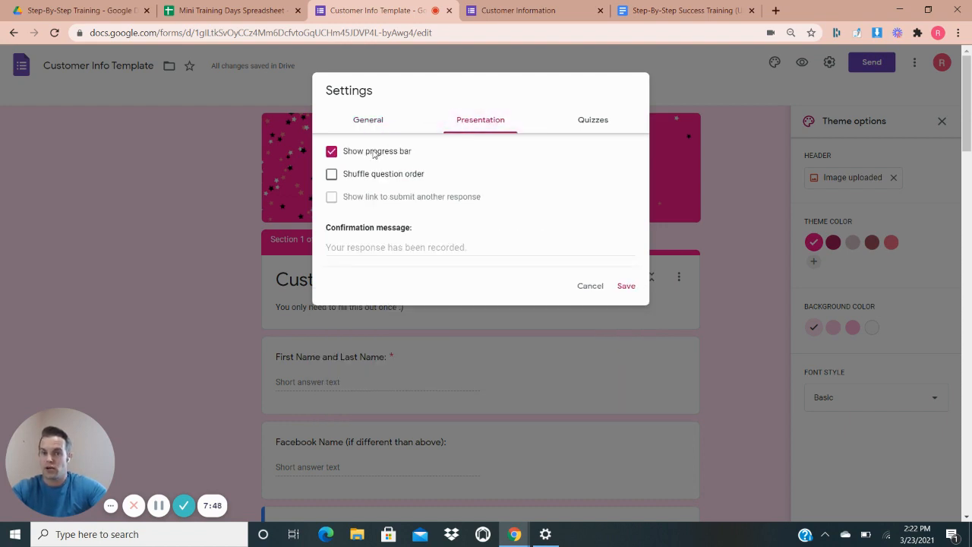
mouse_move(383, 167)
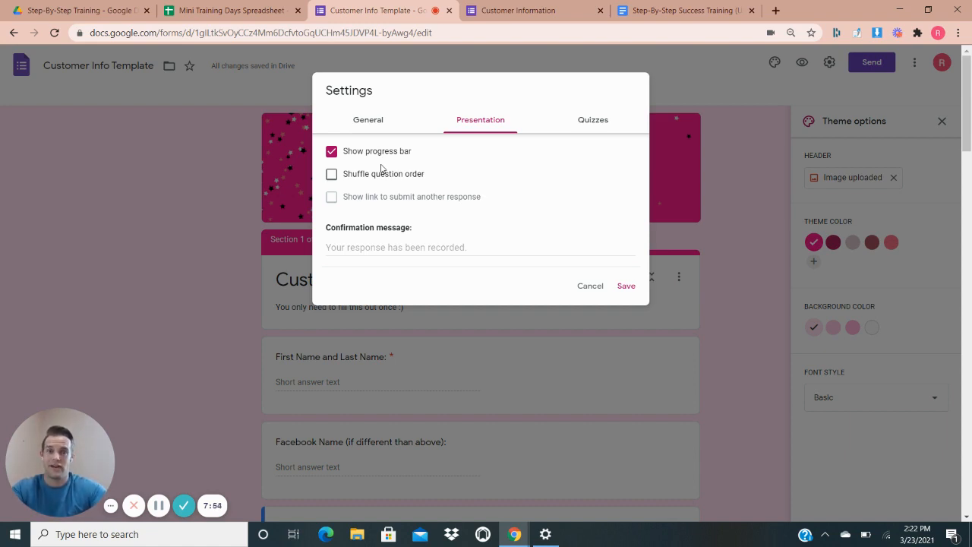
mouse_move(492, 223)
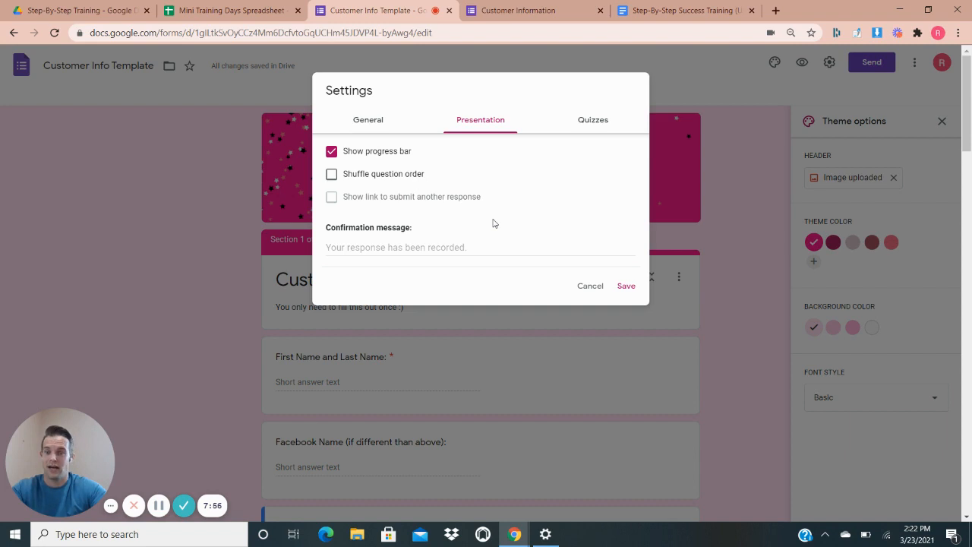
mouse_move(379, 161)
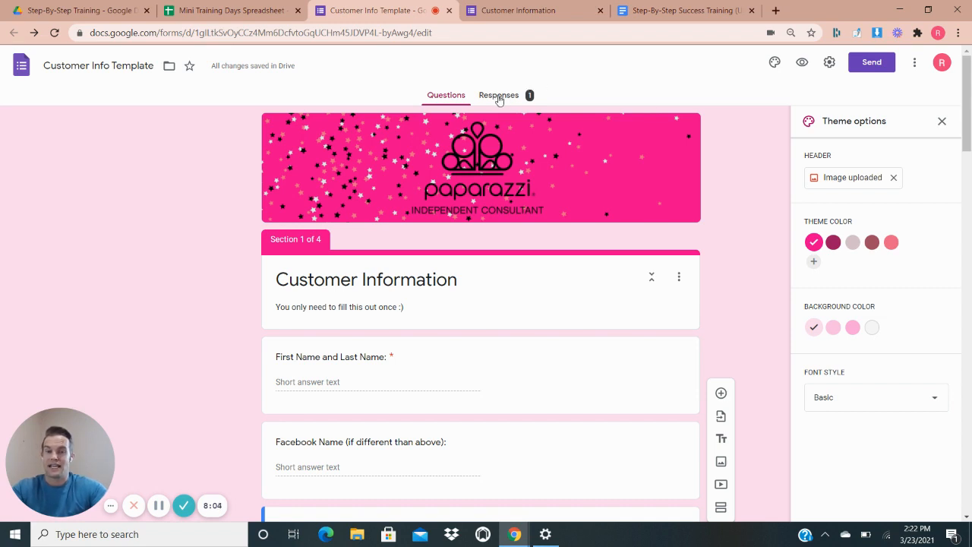
View the Responses summary of the one collected response
click(498, 94)
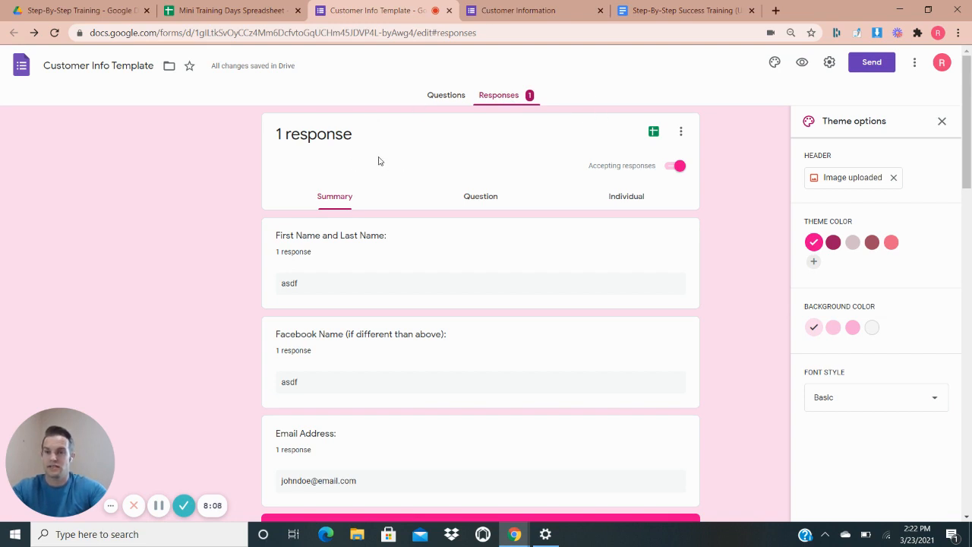
scroll(down, 3)
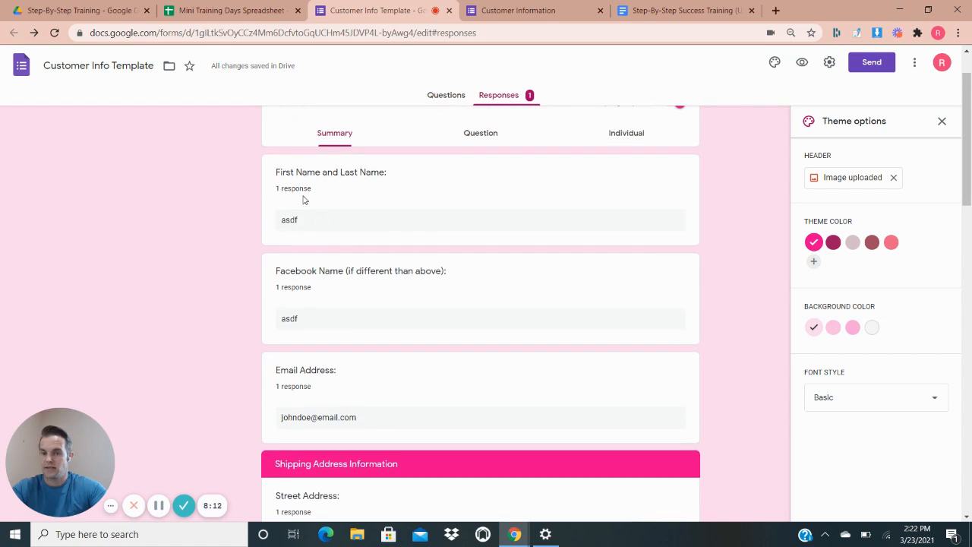
scroll(up, 3)
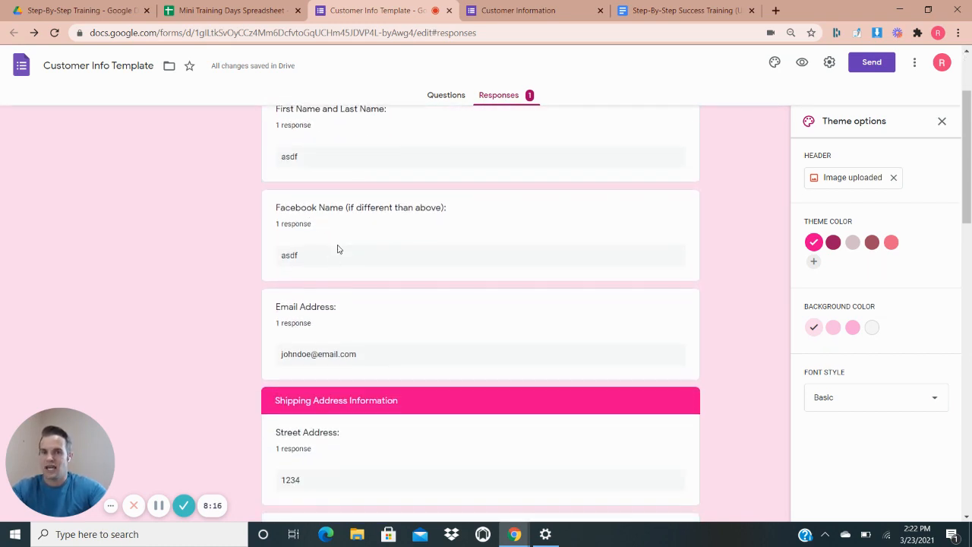
scroll(down, 3)
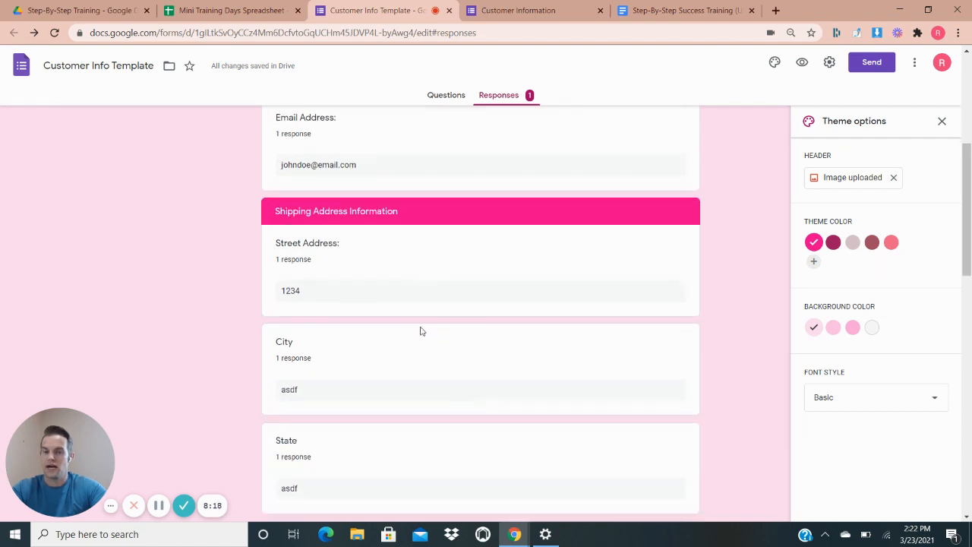
scroll(down, 3)
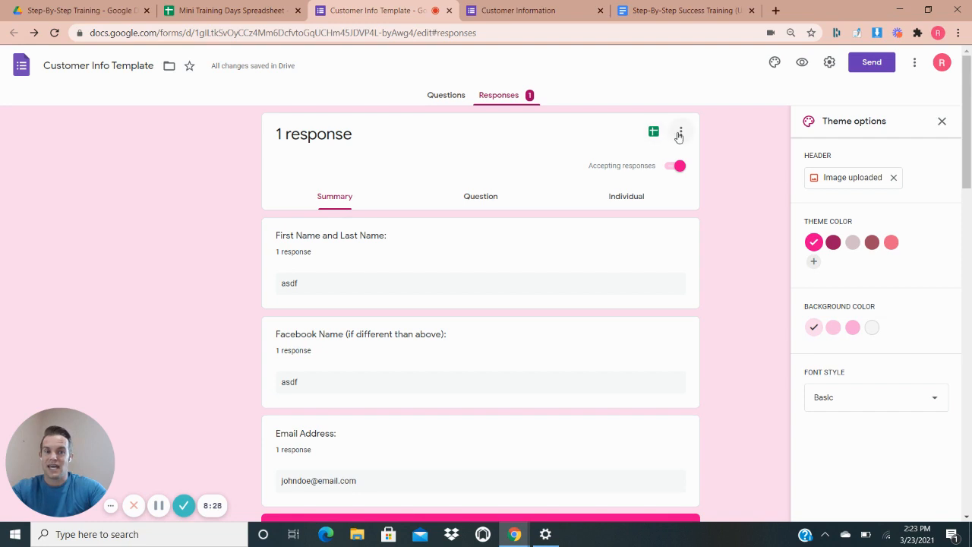
Set a newly created spreadsheet as the destination for form responses
click(679, 135)
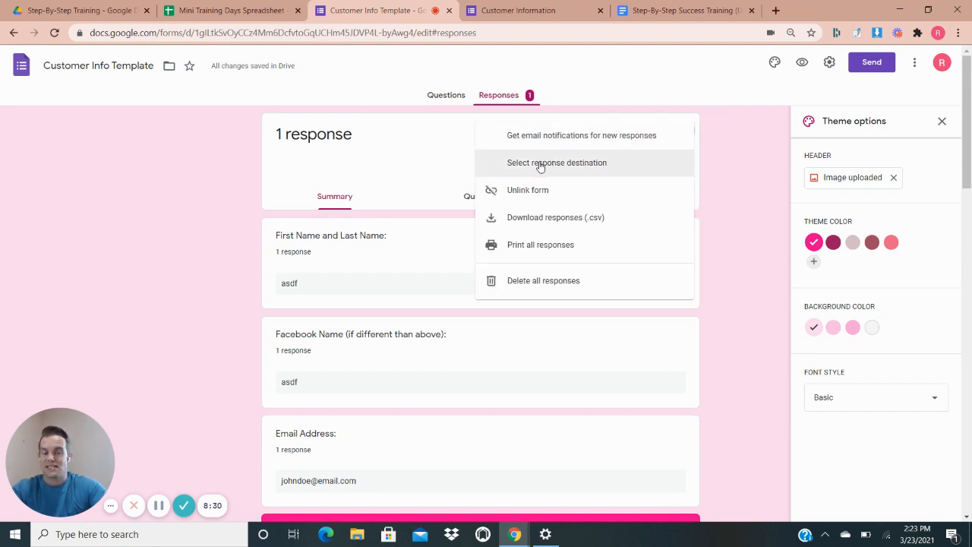
click(556, 162)
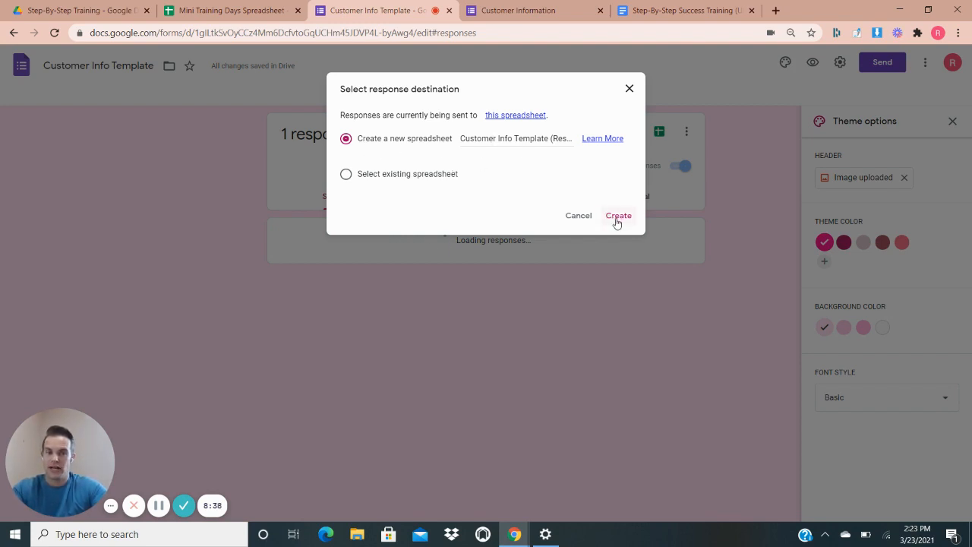
click(618, 215)
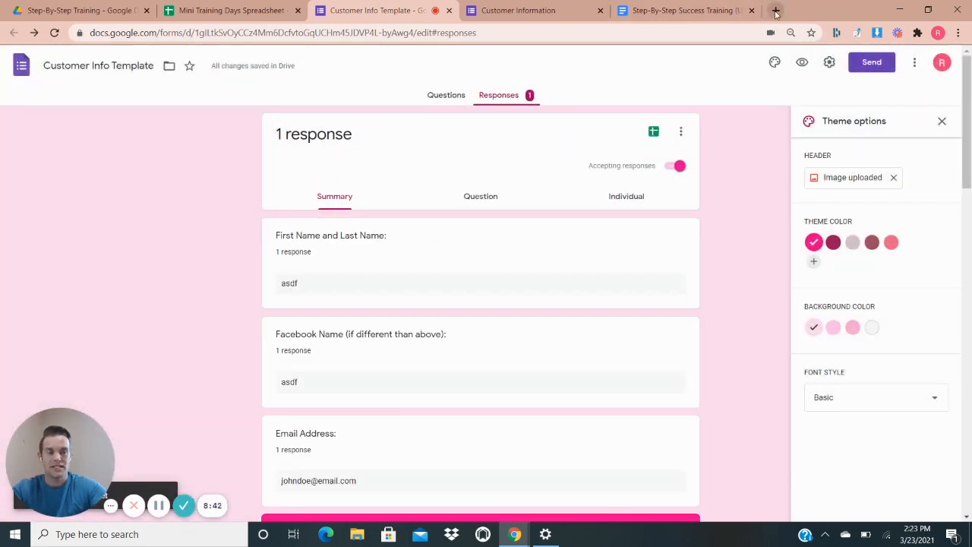
Reach Google Sheets from a new tab via the Google apps grid
click(774, 10)
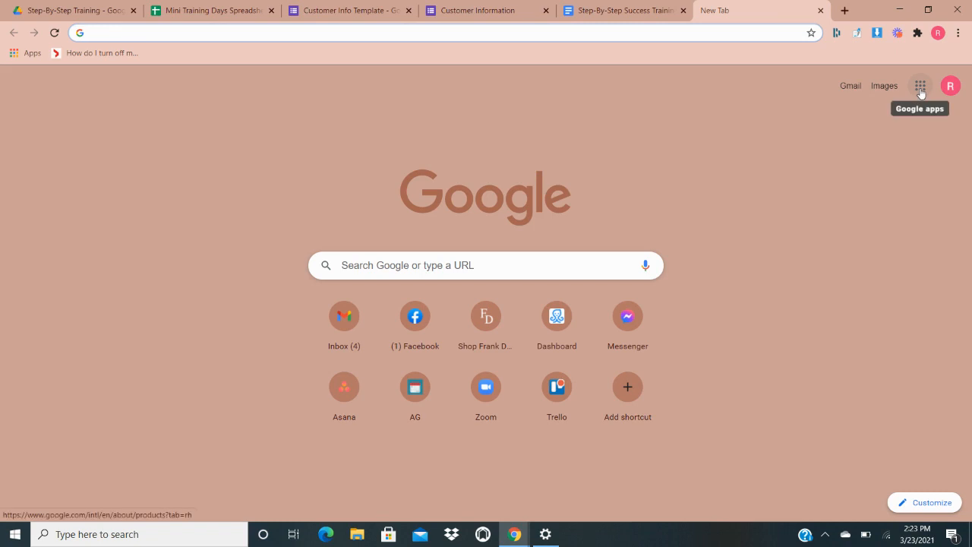
click(920, 85)
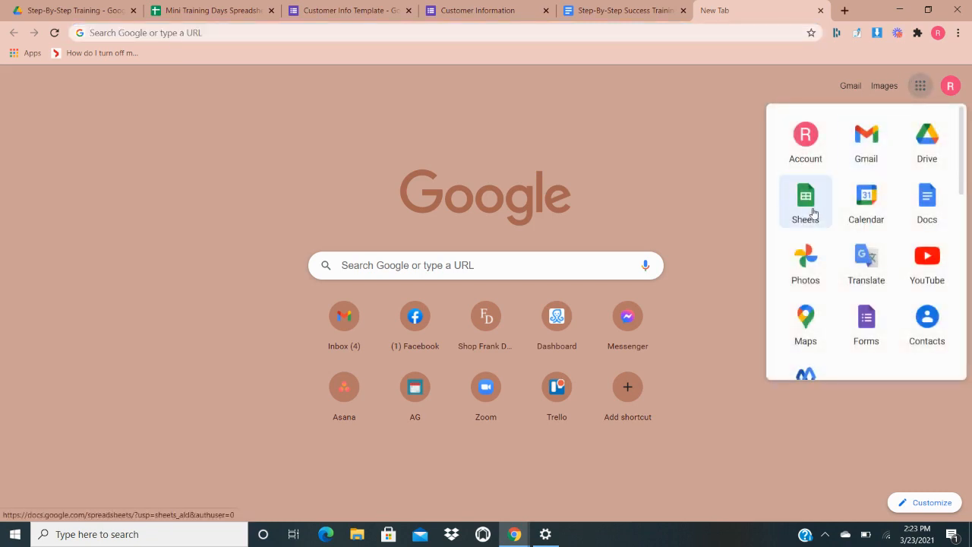
click(805, 201)
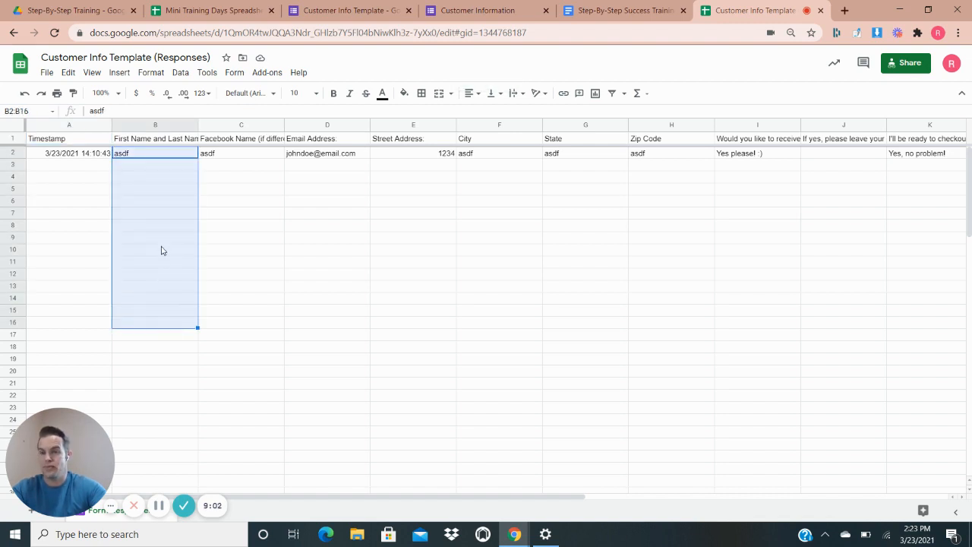
click(155, 152)
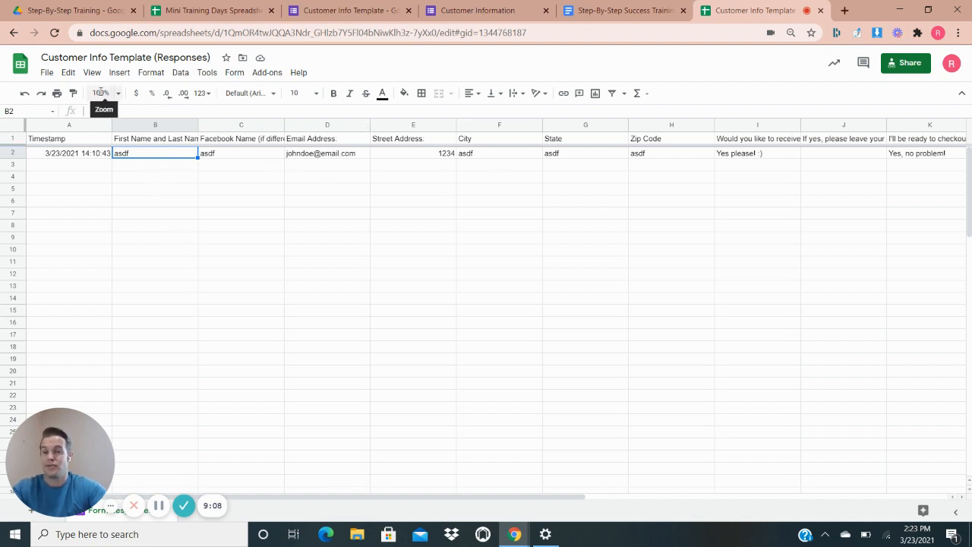
mouse_move(188, 71)
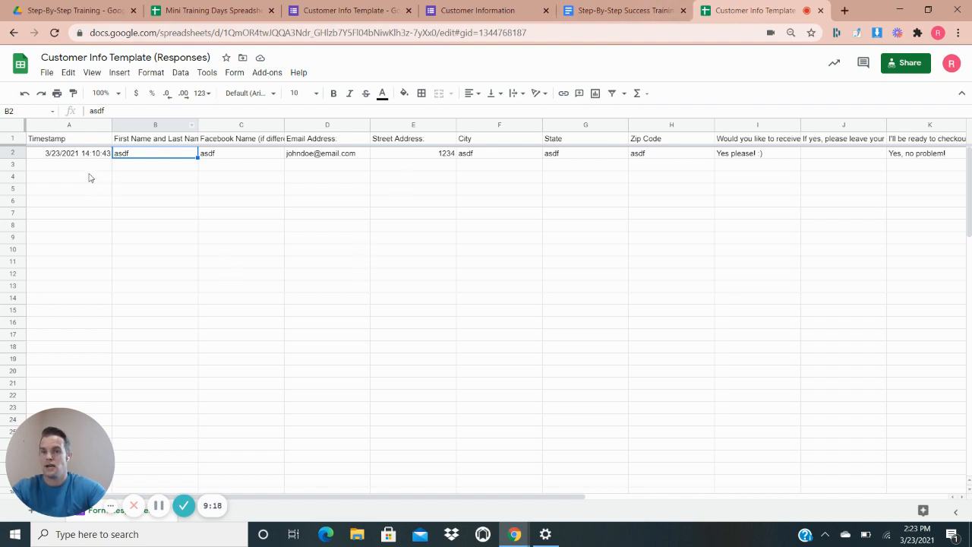
mouse_move(119, 213)
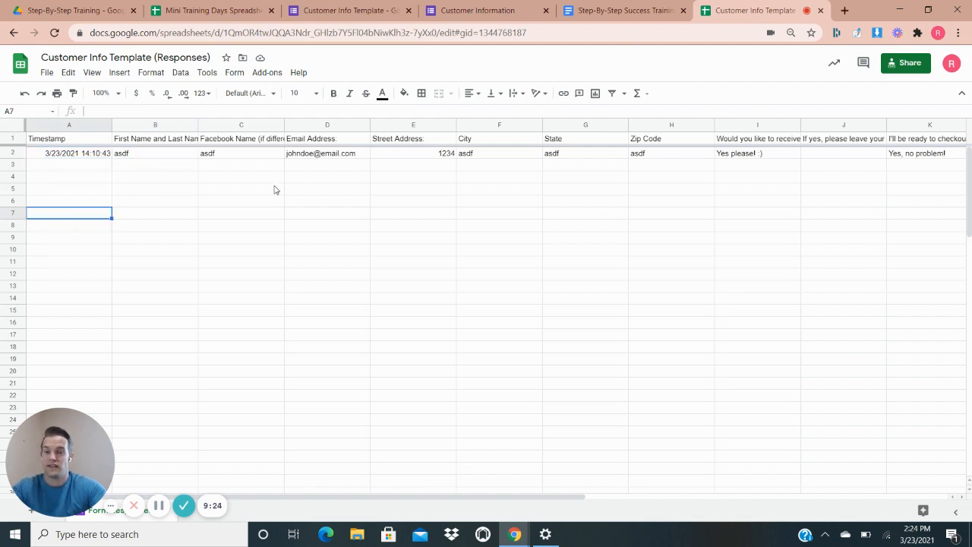
click(155, 152)
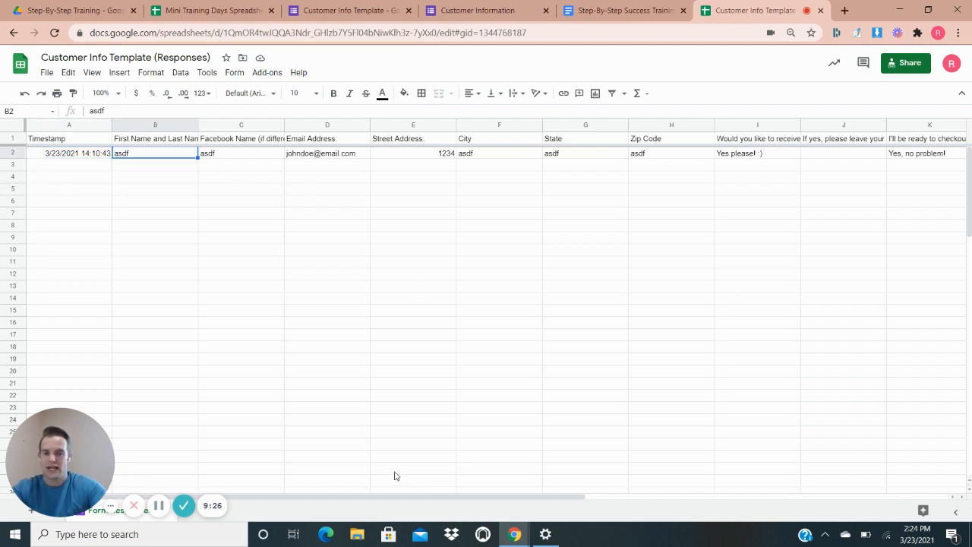
scroll(right, 3)
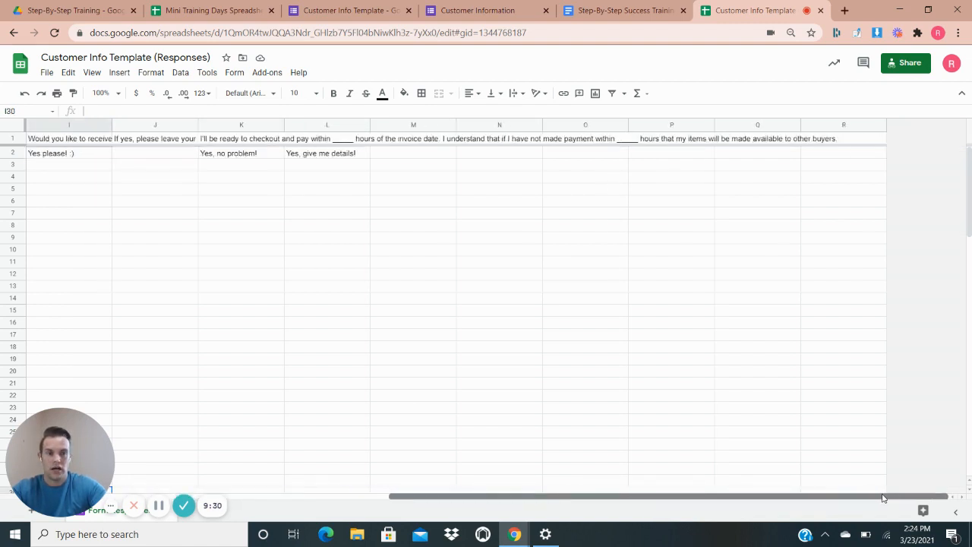
click(328, 152)
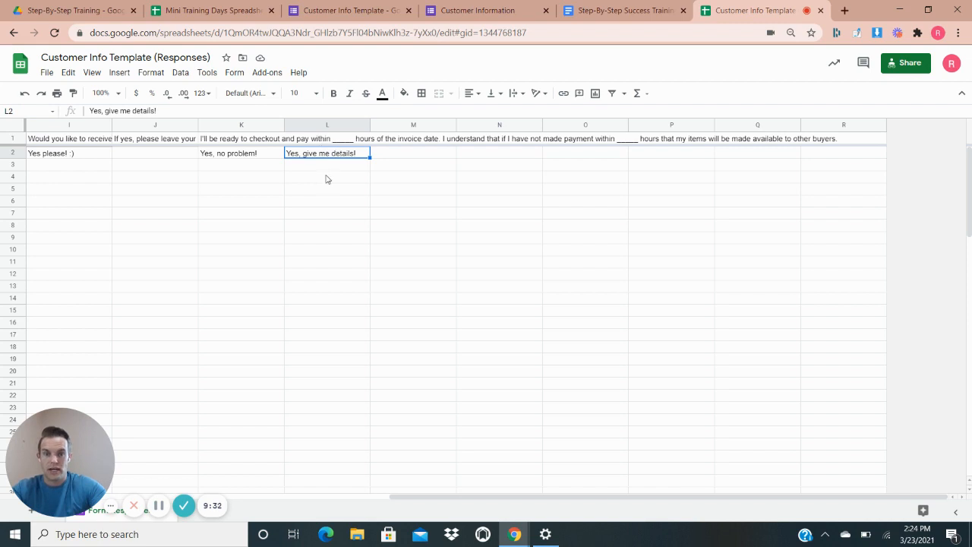
mouse_move(382, 158)
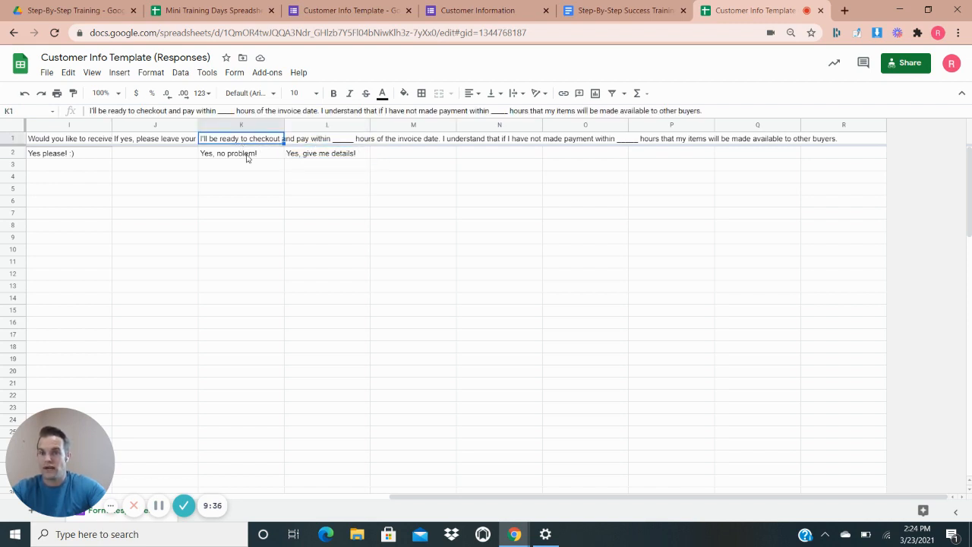
click(240, 152)
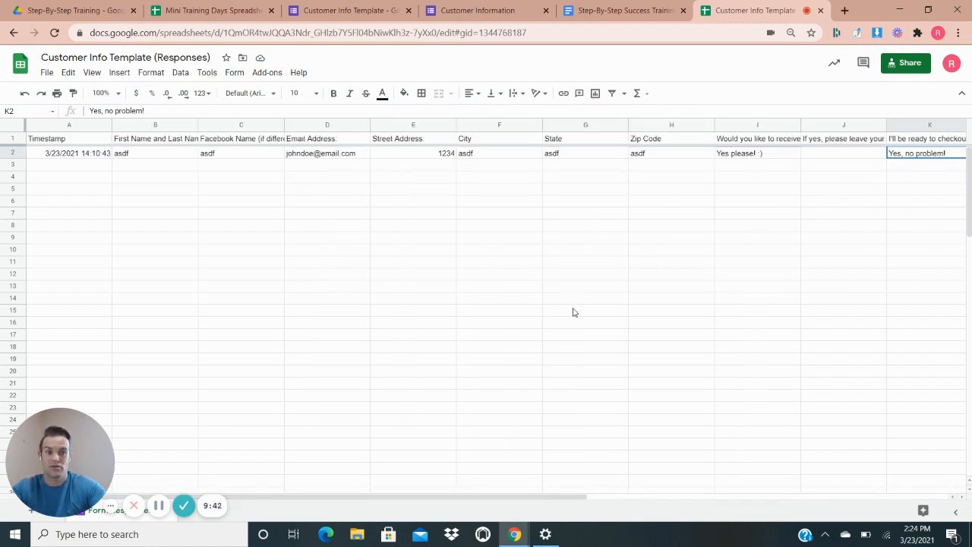
mouse_move(608, 327)
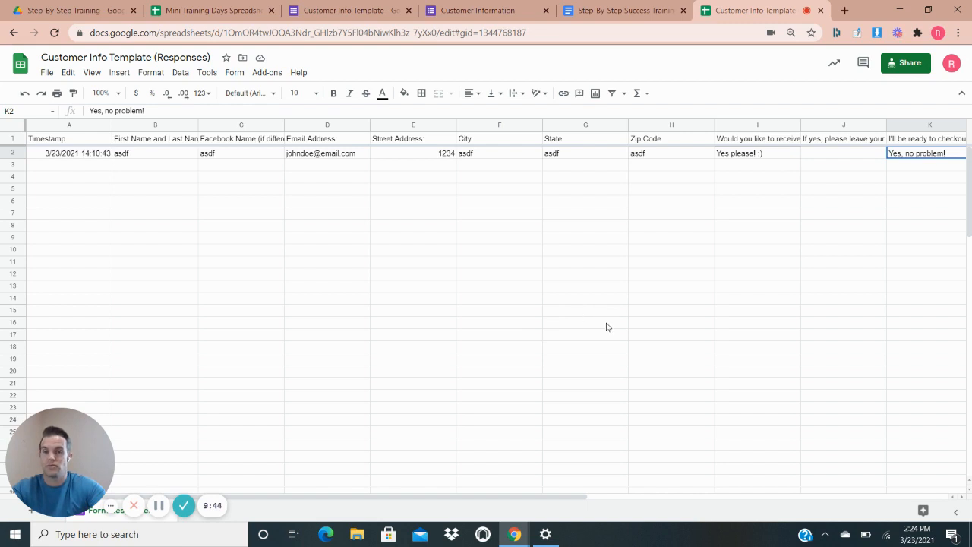
mouse_move(449, 331)
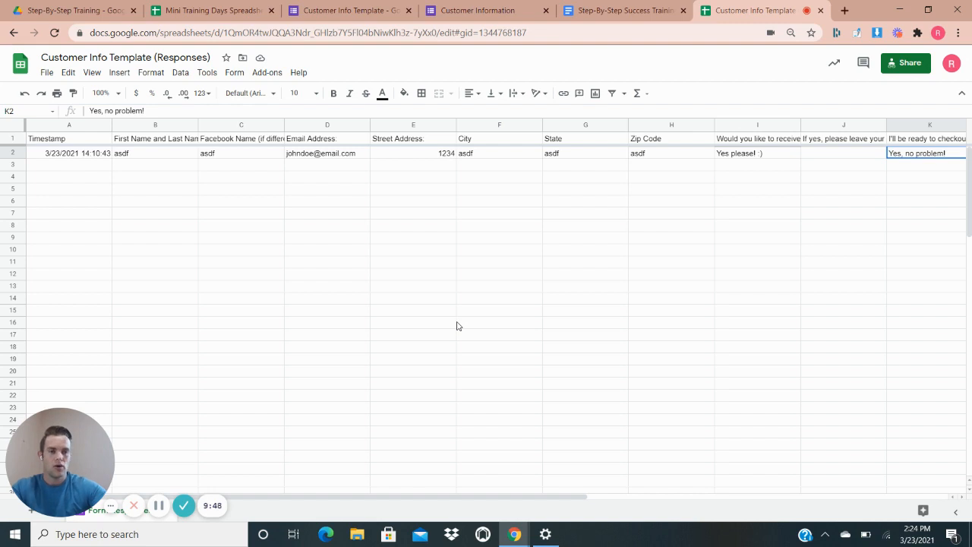
mouse_move(464, 312)
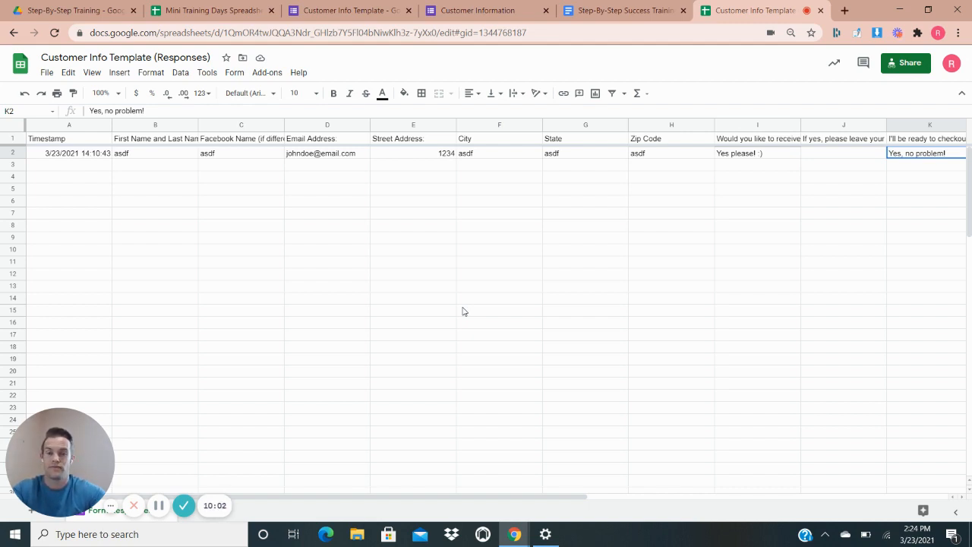
mouse_move(461, 314)
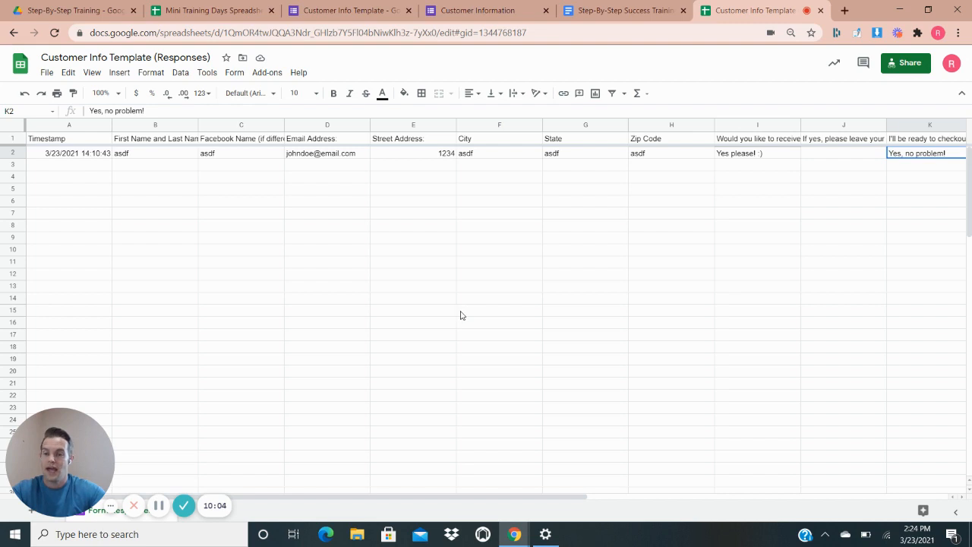
mouse_move(489, 305)
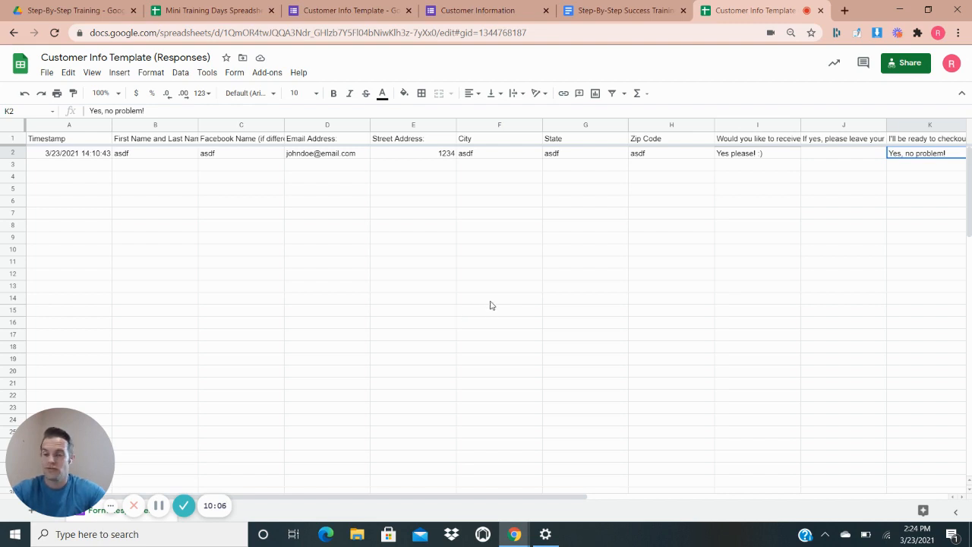